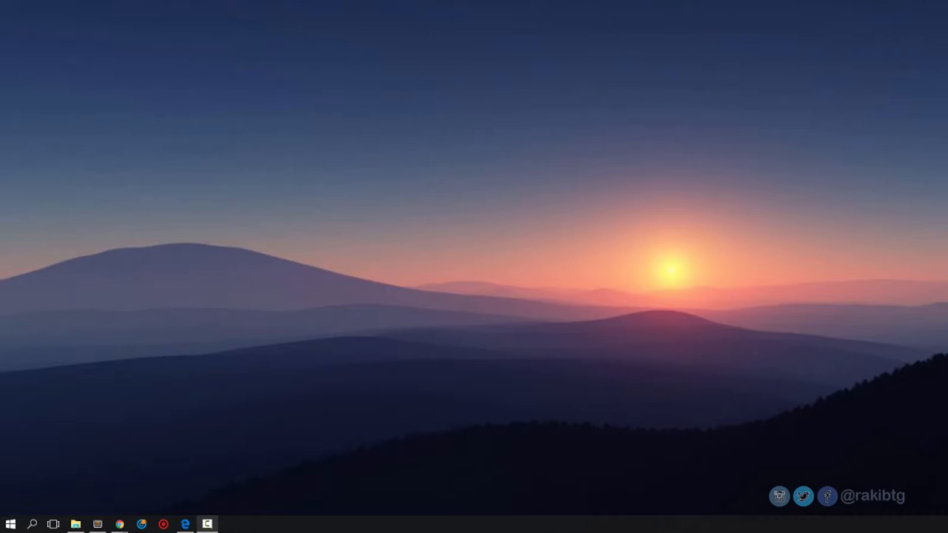
Launch Microsoft Edge onto the codeblocks.org home page.
{"action": "left_click", "coordinate": [184, 523]}
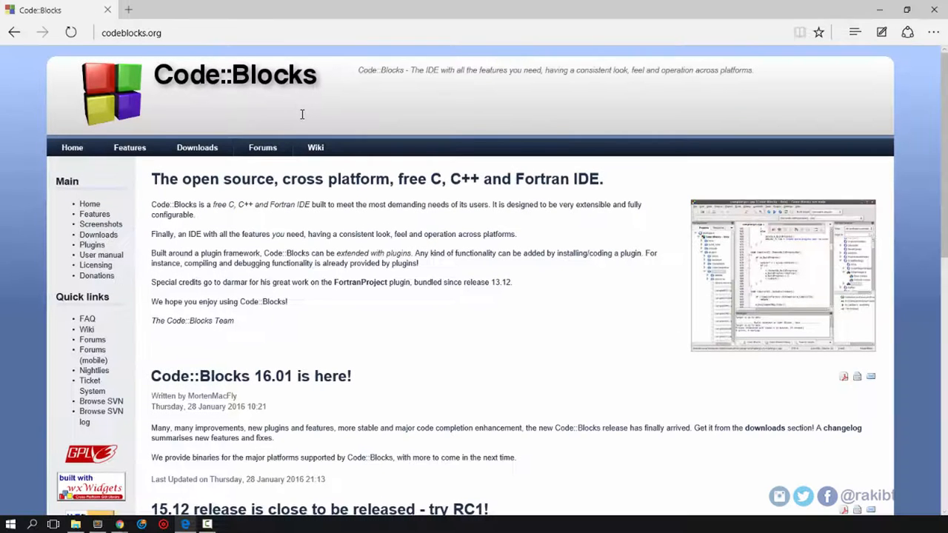
{"action": "mouse_move", "coordinate": [378, 252]}
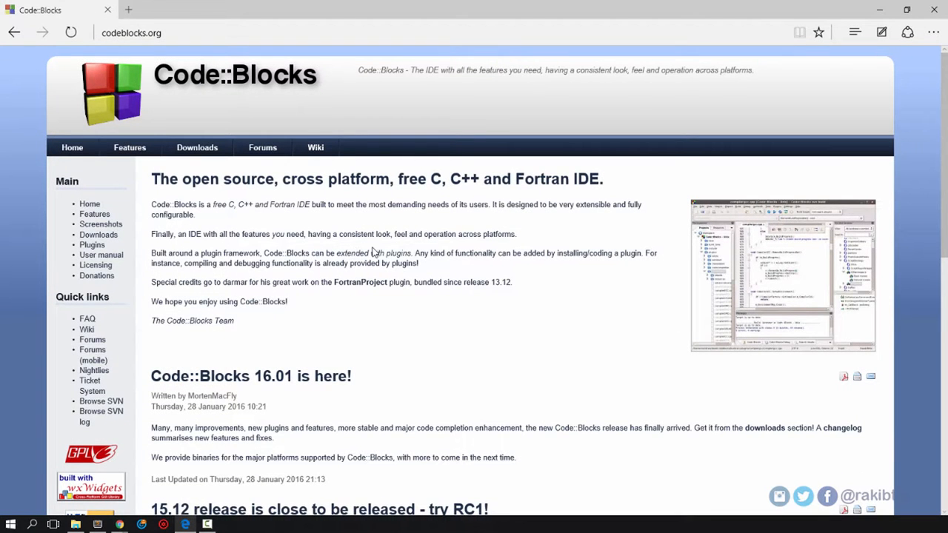
{"action": "mouse_move", "coordinate": [386, 265]}
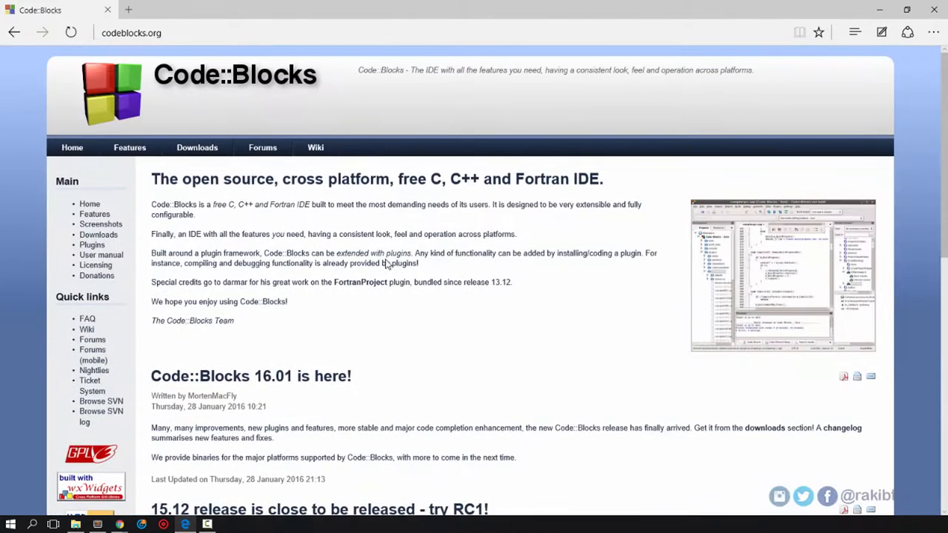
{"action": "mouse_move", "coordinate": [190, 170]}
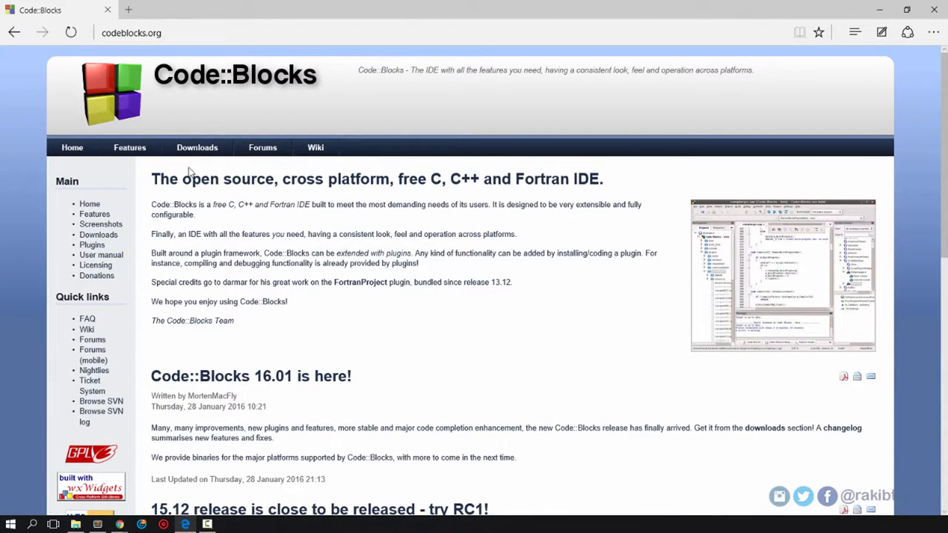
{"action": "mouse_move", "coordinate": [223, 153]}
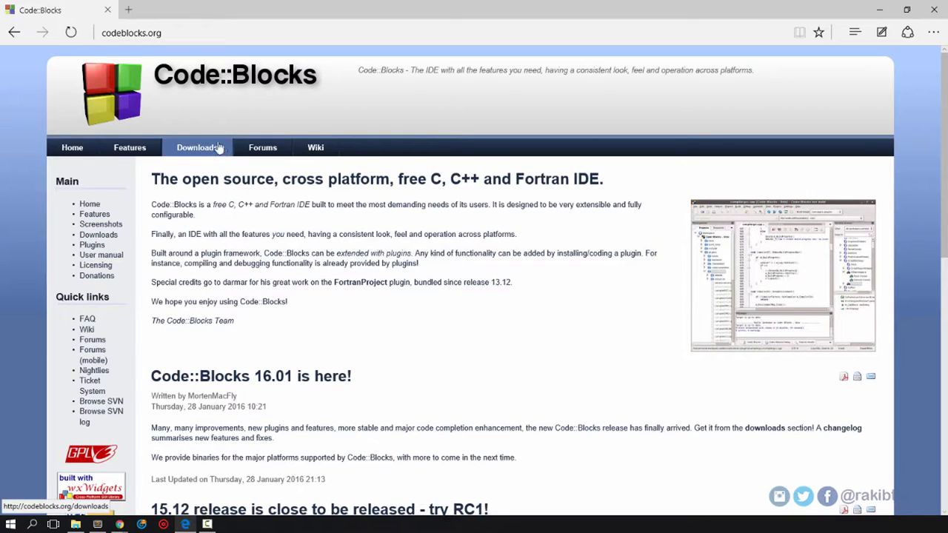
{"action": "mouse_move", "coordinate": [435, 144]}
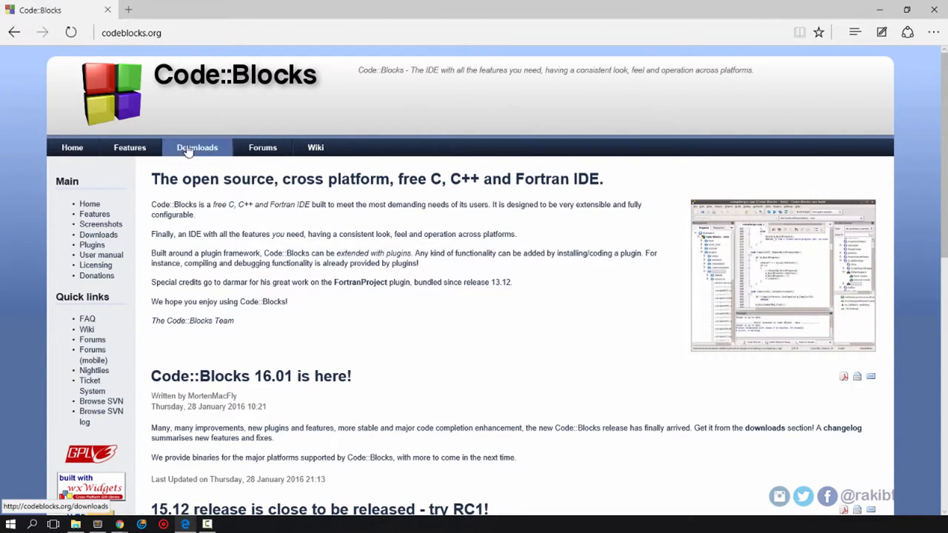
{"action": "mouse_move", "coordinate": [220, 163]}
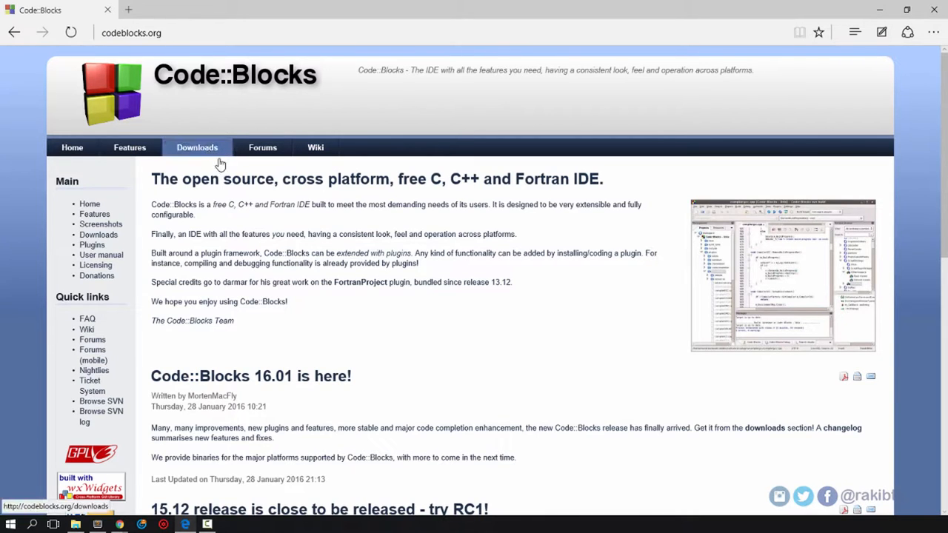
Go to the Code::Blocks Downloads page from the site navigation.
{"action": "left_click", "coordinate": [197, 148]}
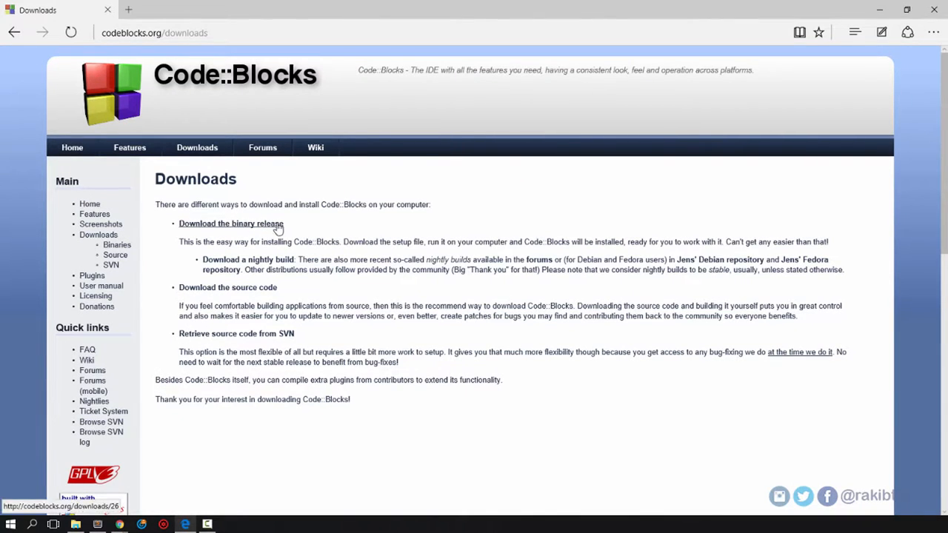
{"action": "mouse_move", "coordinate": [282, 259]}
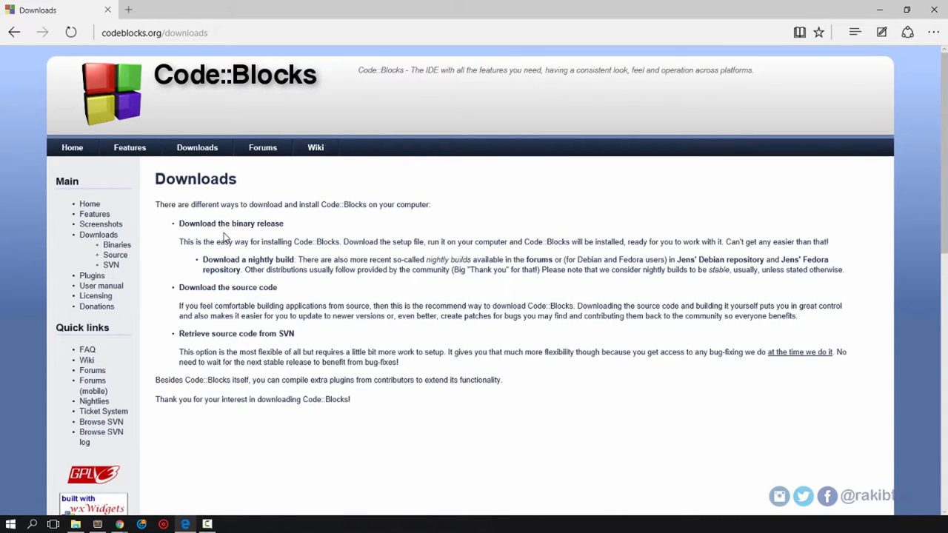
{"action": "mouse_move", "coordinate": [246, 228]}
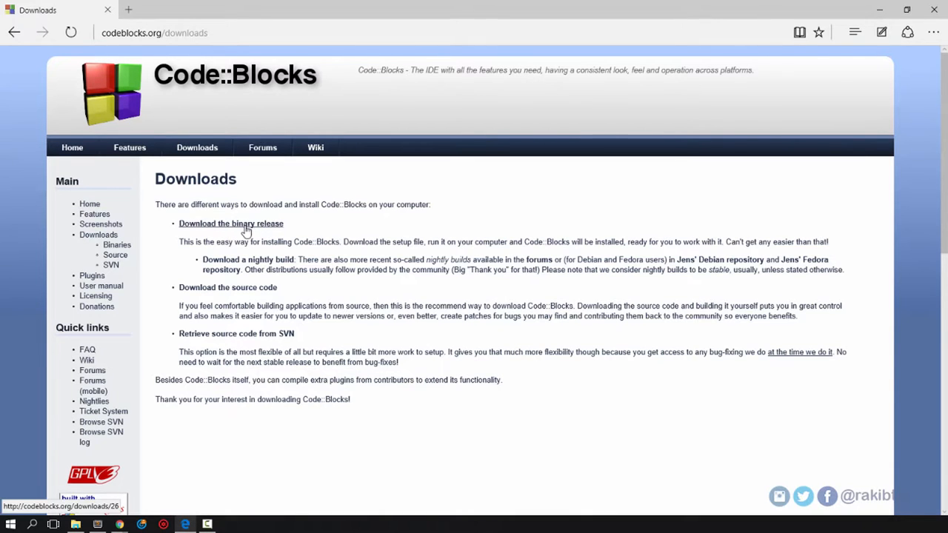
Reach the binary release file table and highlight the codeblocks-16.01mingw-setup.exe installer name.
{"action": "left_click", "coordinate": [231, 222]}
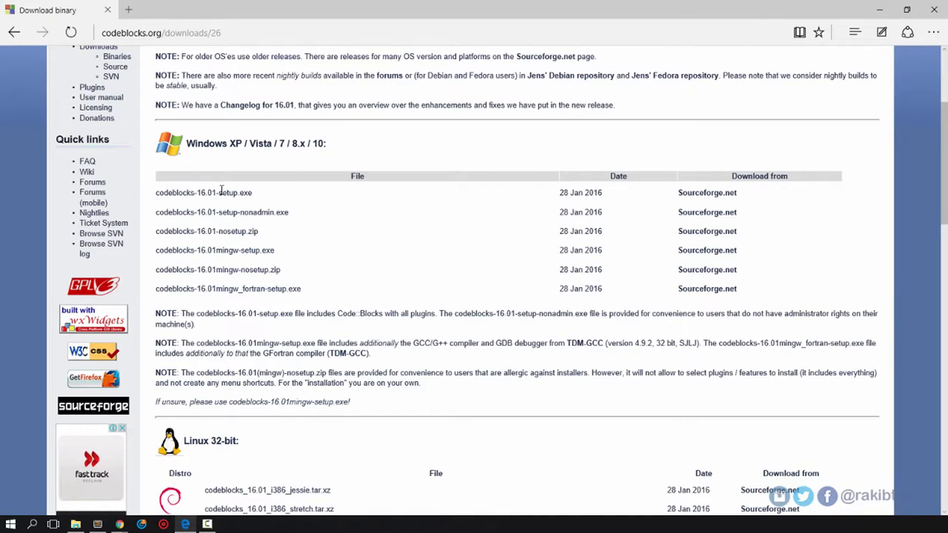
{"action": "mouse_move", "coordinate": [240, 195]}
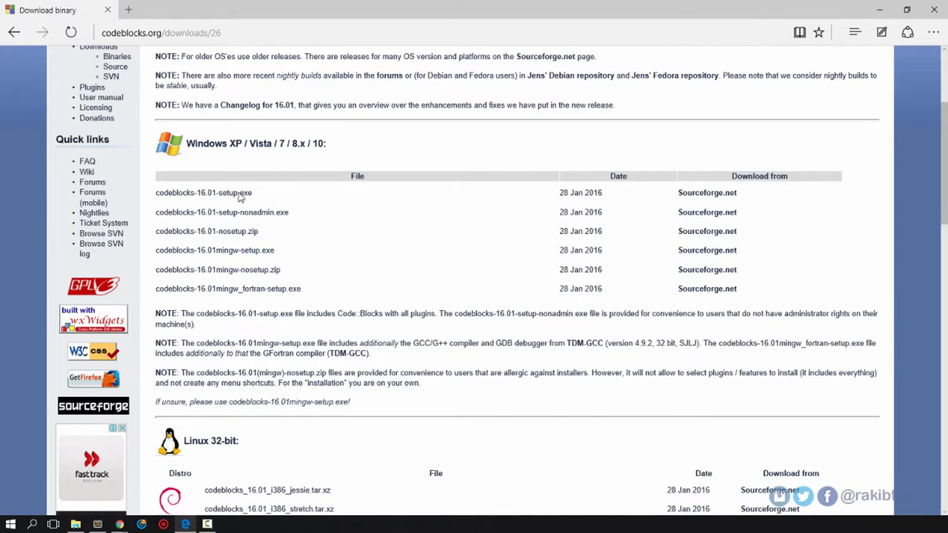
{"action": "double_click", "coordinate": [203, 193]}
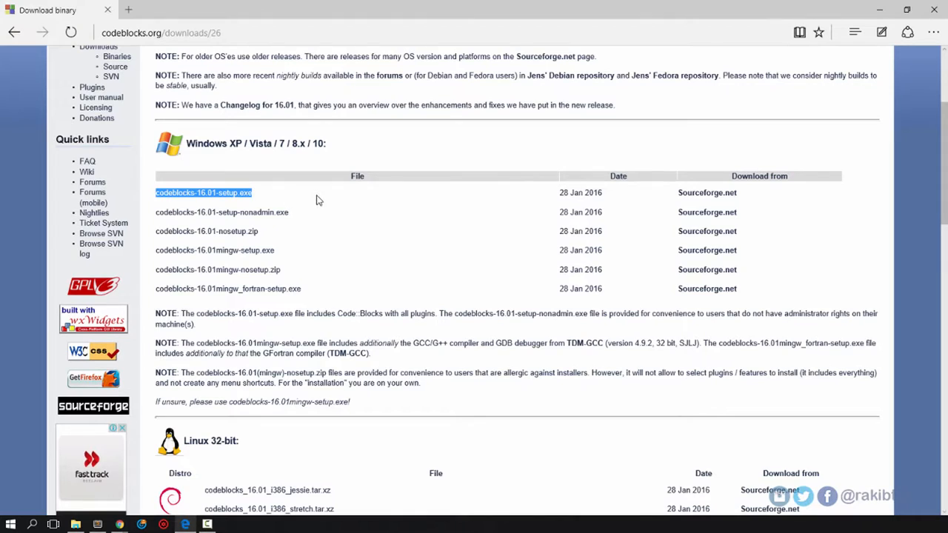
{"action": "left_click", "coordinate": [203, 192]}
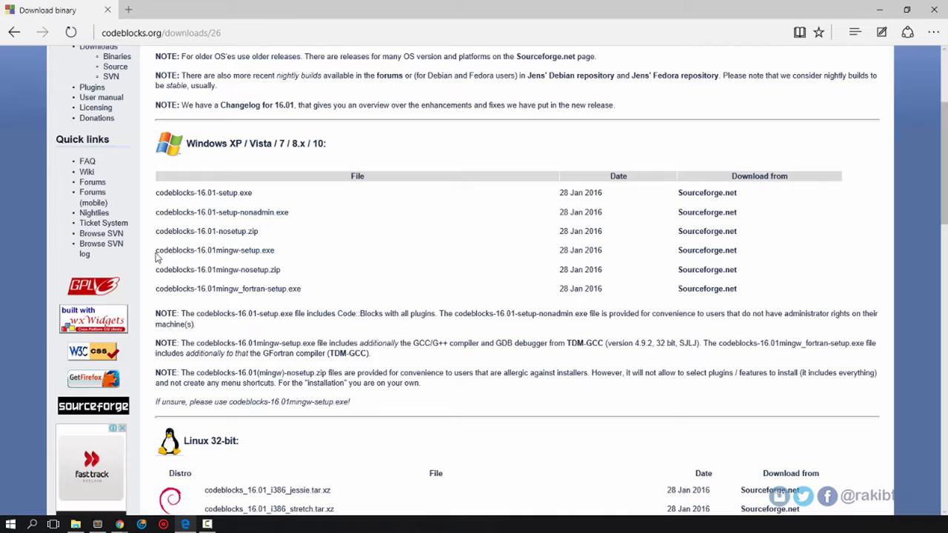
{"action": "double_click", "coordinate": [215, 249]}
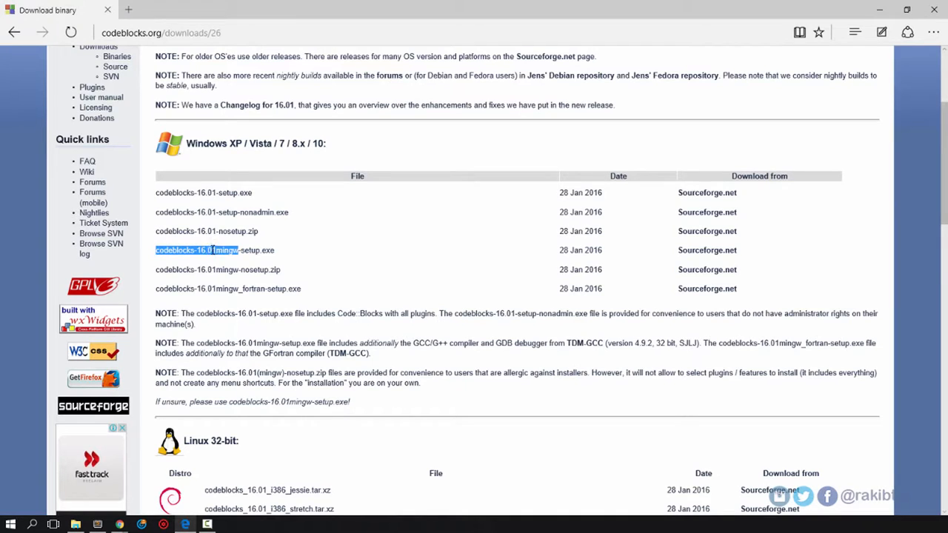
{"action": "mouse_move", "coordinate": [222, 257]}
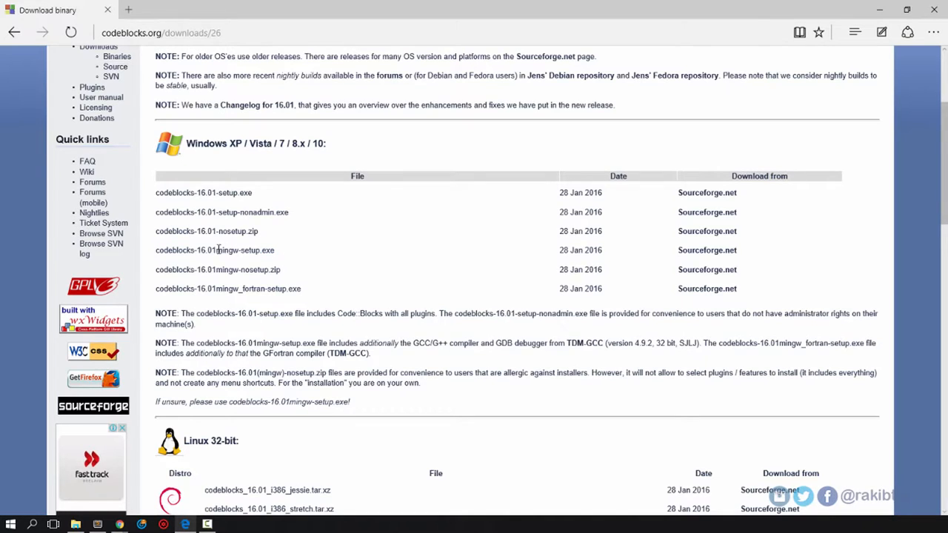
{"action": "double_click", "coordinate": [230, 249]}
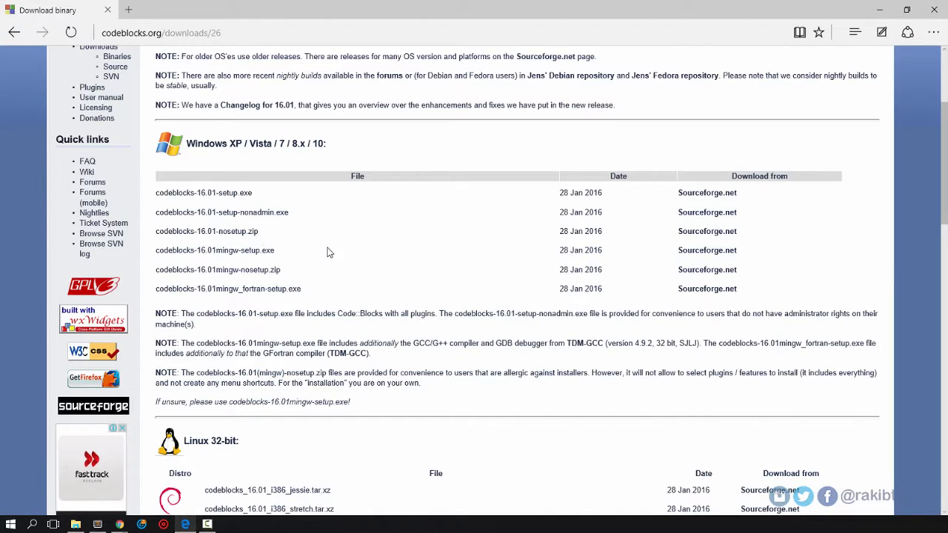
{"action": "mouse_move", "coordinate": [707, 255]}
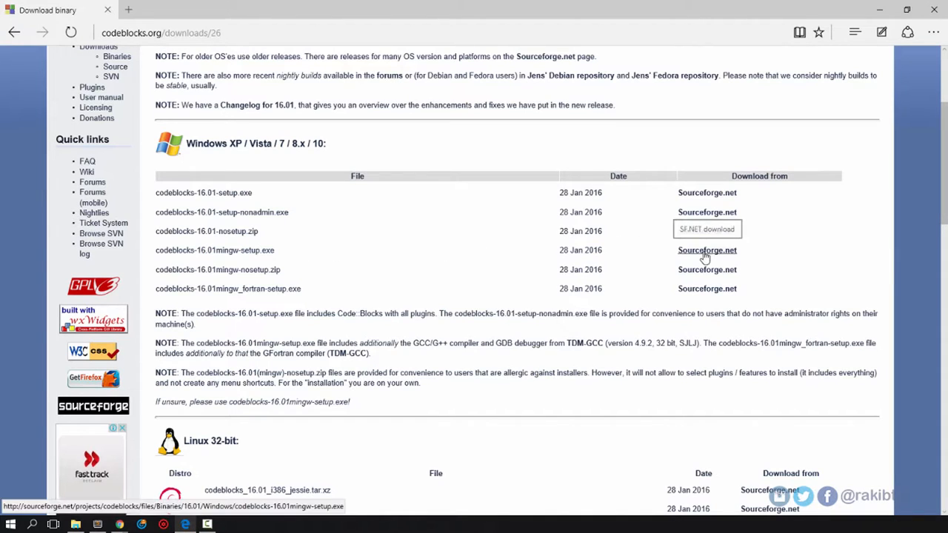
Download codeblocks-16.01mingw-setup.exe from SourceForge and return to the binary release page.
{"action": "left_click", "coordinate": [707, 249]}
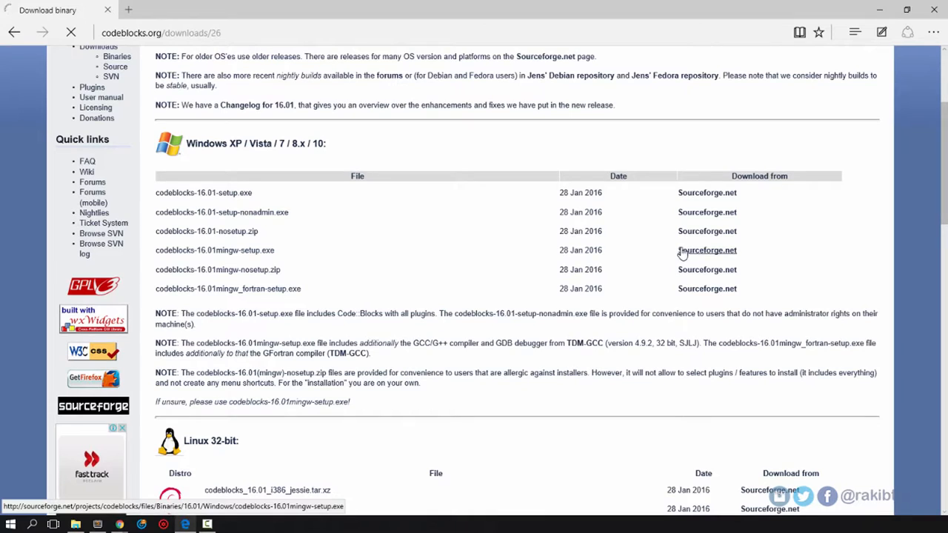
{"action": "left_click", "coordinate": [707, 250]}
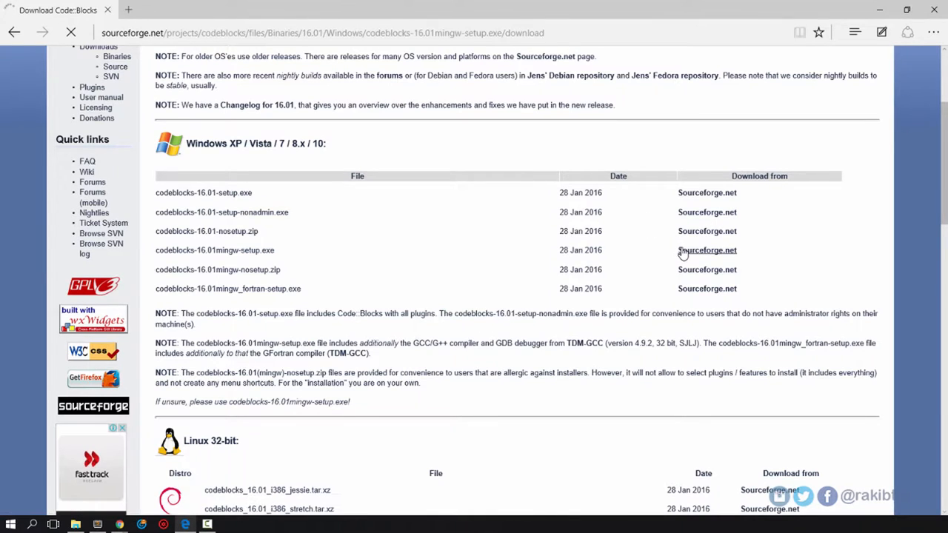
{"action": "left_click", "coordinate": [707, 250]}
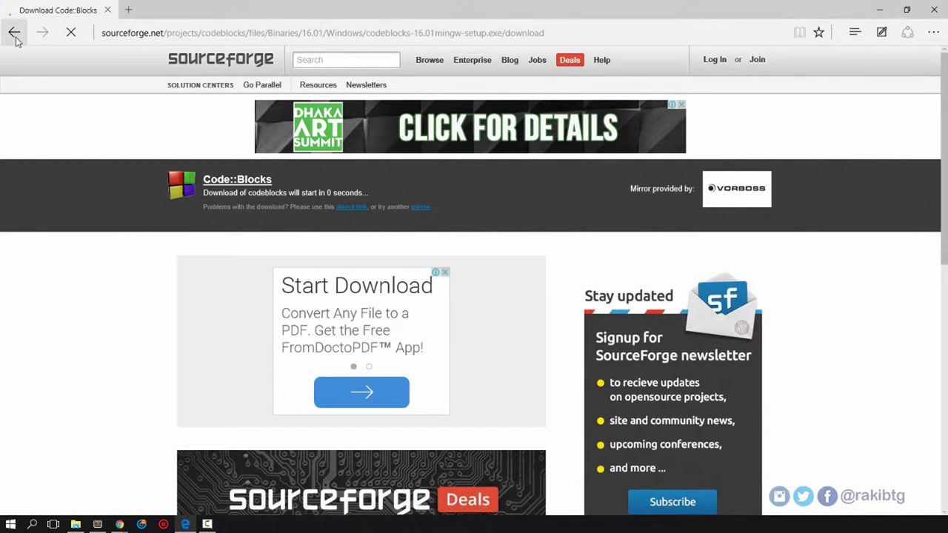
{"action": "left_click", "coordinate": [13, 32]}
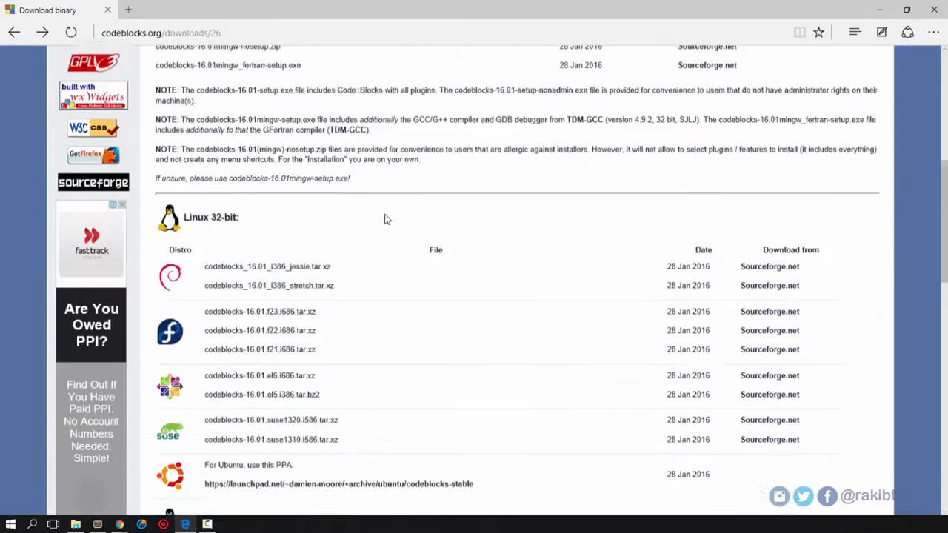
{"action": "scroll", "scroll_direction": "down", "scroll_amount": 3}
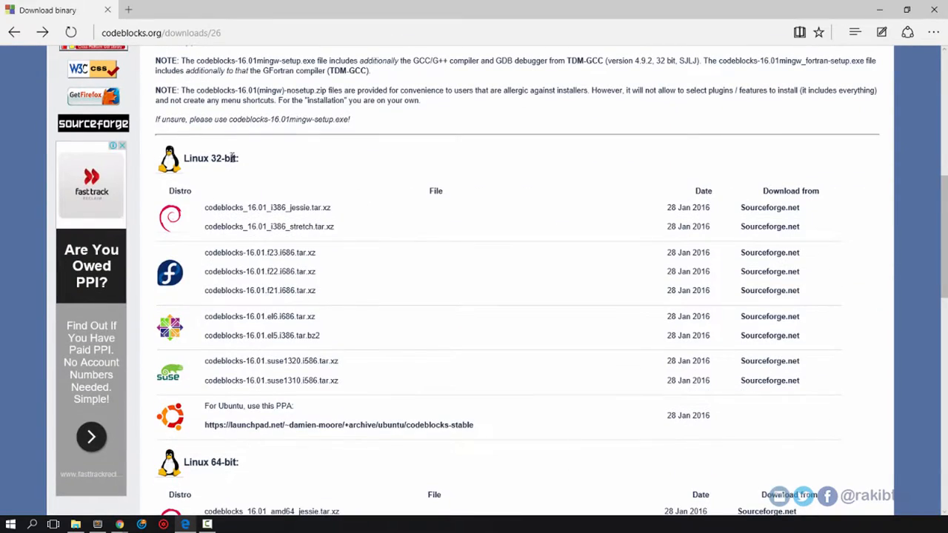
{"action": "scroll", "scroll_direction": "down", "scroll_amount": 3}
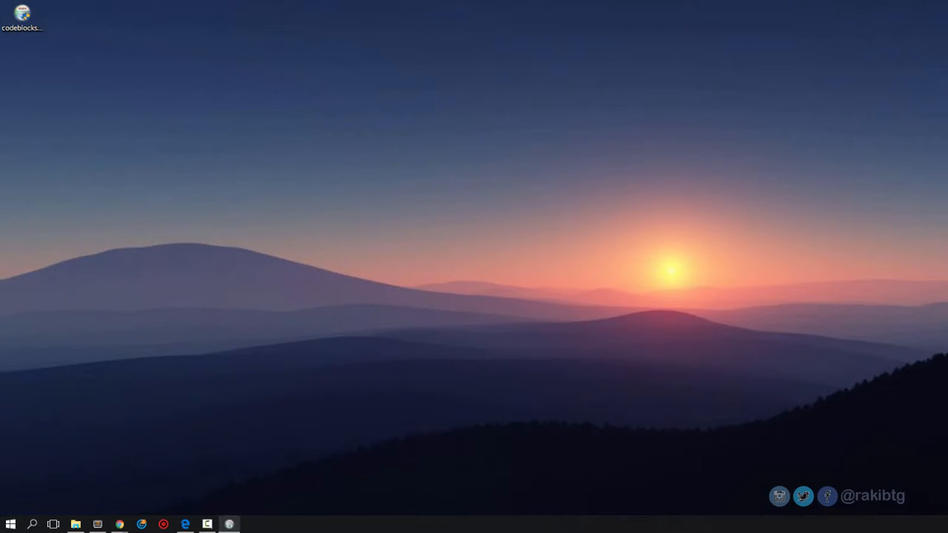
Launch the downloaded installer, pass the welcome page and accept the Full component set.
{"action": "double_click", "coordinate": [24, 15]}
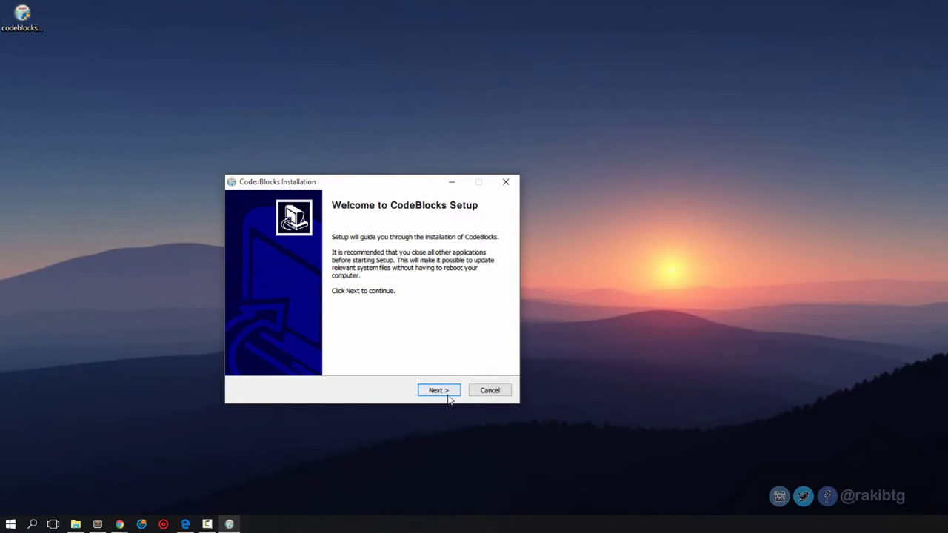
{"action": "left_click", "coordinate": [439, 390]}
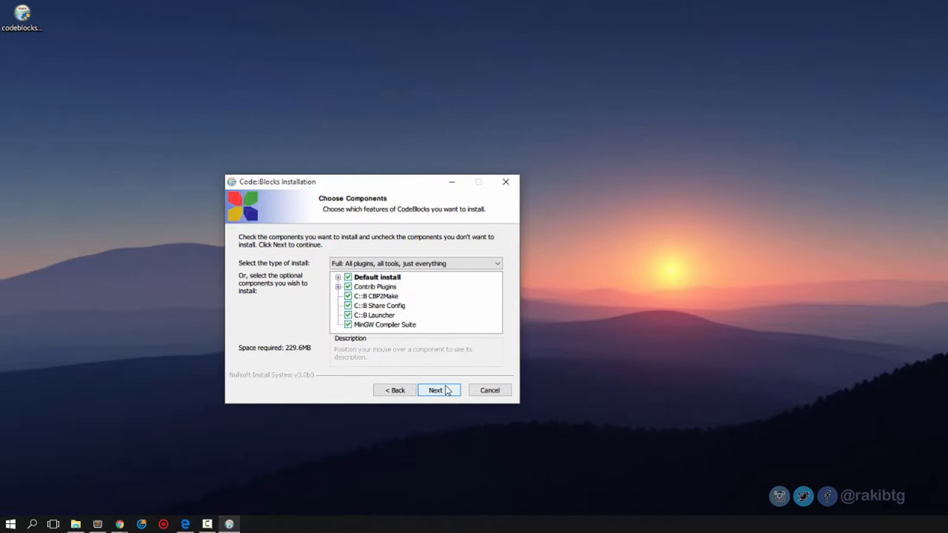
{"action": "mouse_move", "coordinate": [376, 332]}
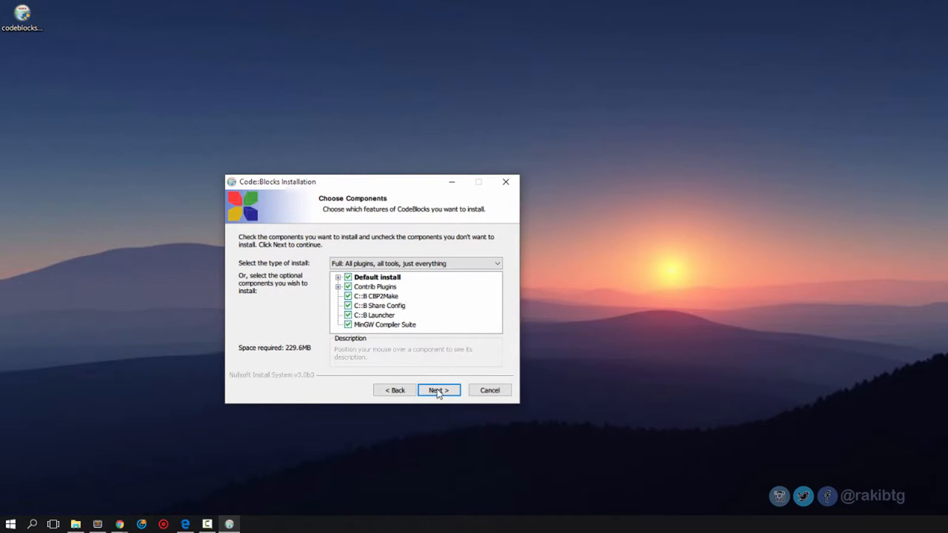
{"action": "left_click", "coordinate": [438, 389]}
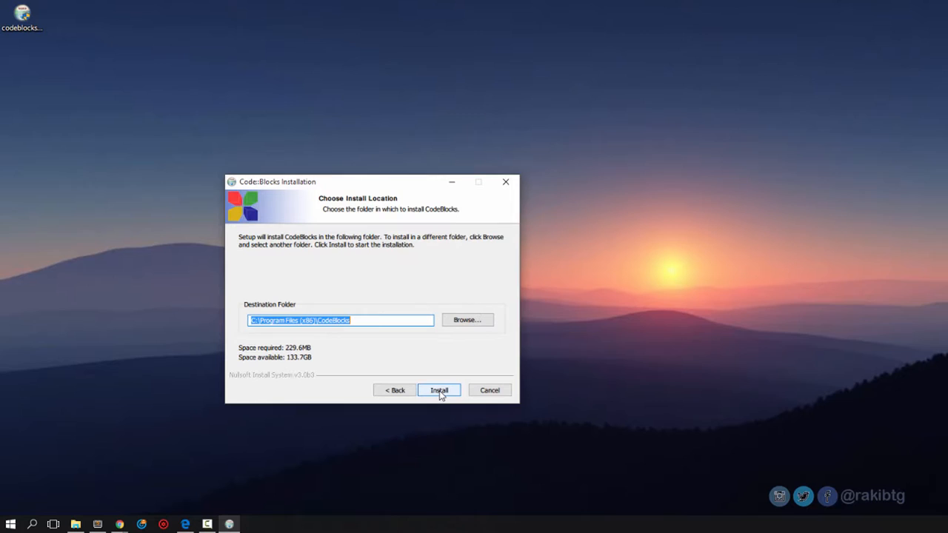
Install into the default Program Files folder, agree to run Code::Blocks now and finish setup.
{"action": "left_click", "coordinate": [439, 390]}
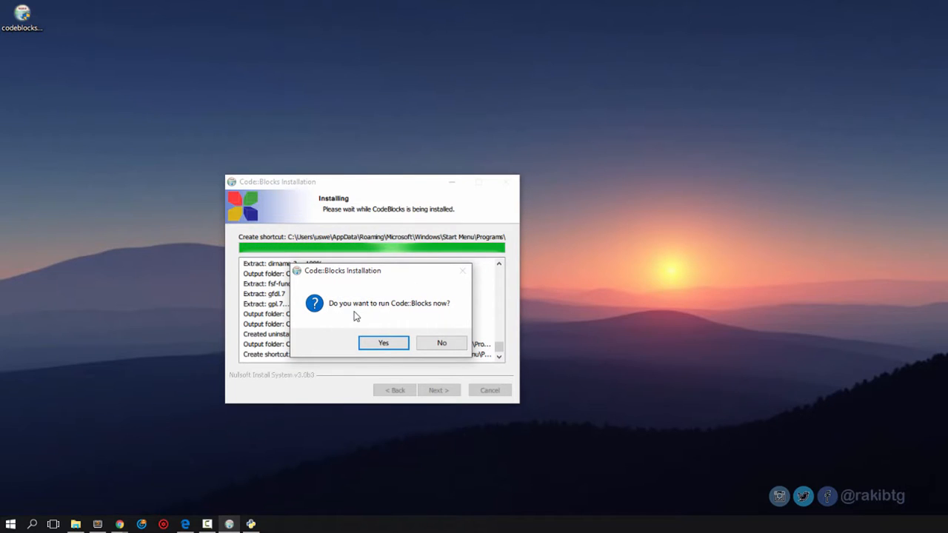
{"action": "mouse_move", "coordinate": [347, 314]}
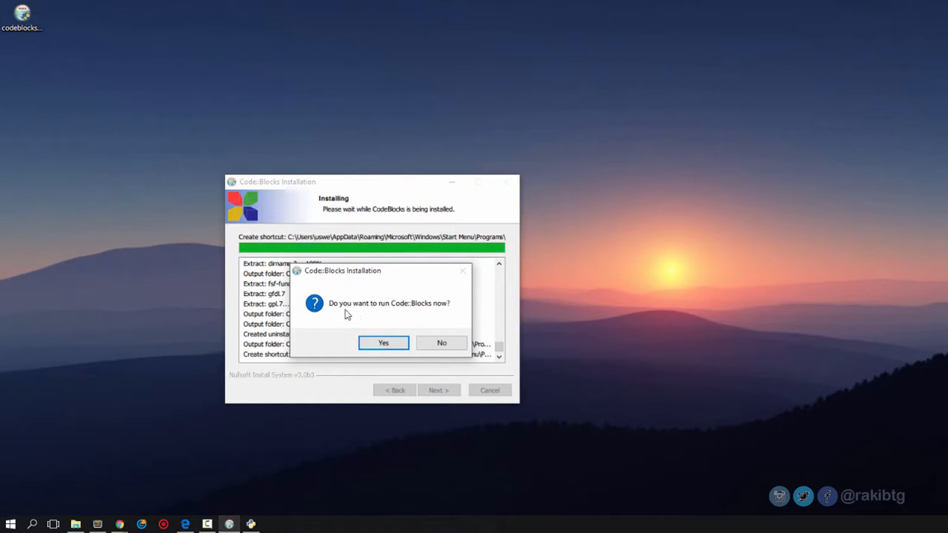
{"action": "mouse_move", "coordinate": [383, 344]}
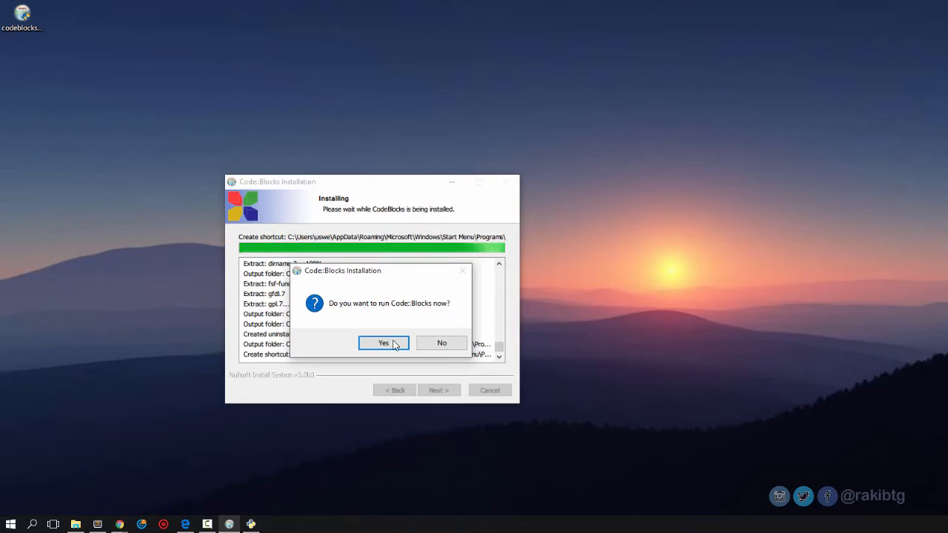
{"action": "left_click", "coordinate": [382, 344]}
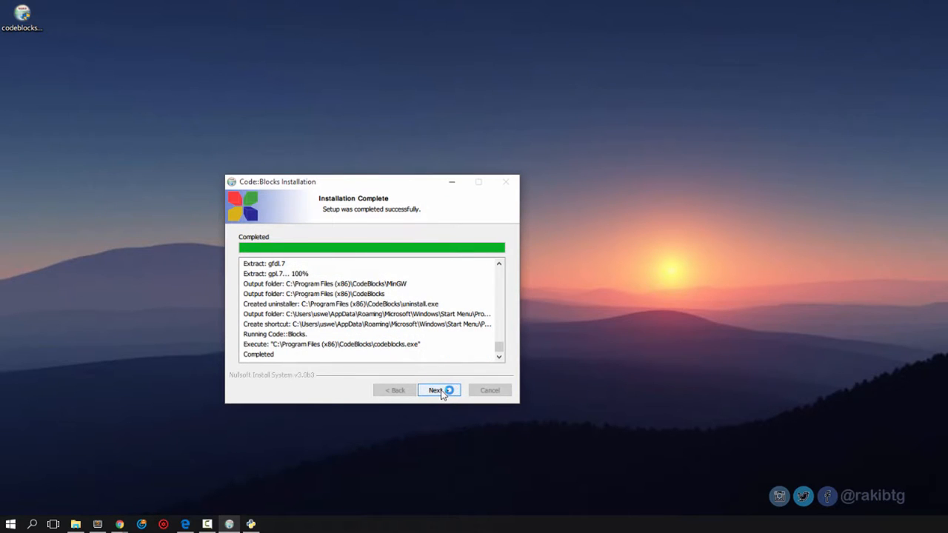
{"action": "left_click", "coordinate": [438, 391]}
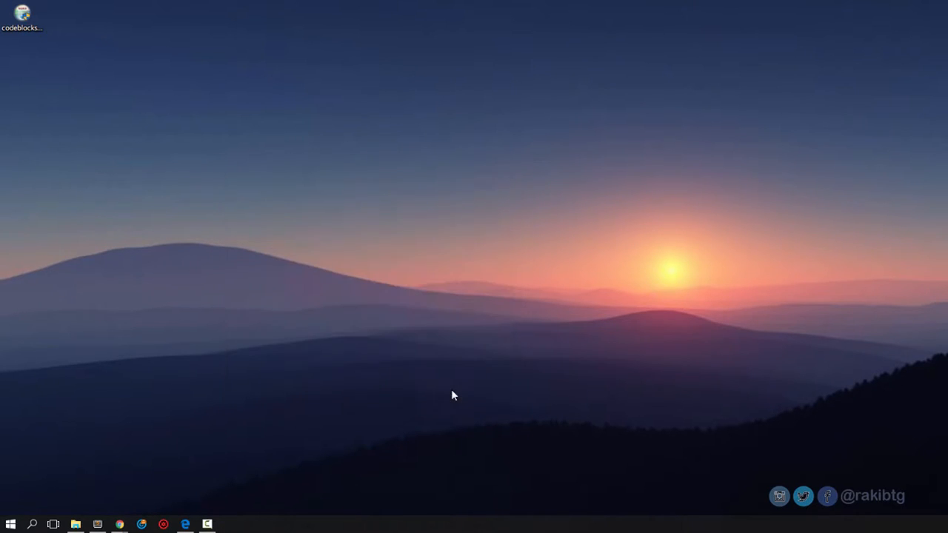
{"action": "mouse_move", "coordinate": [466, 396]}
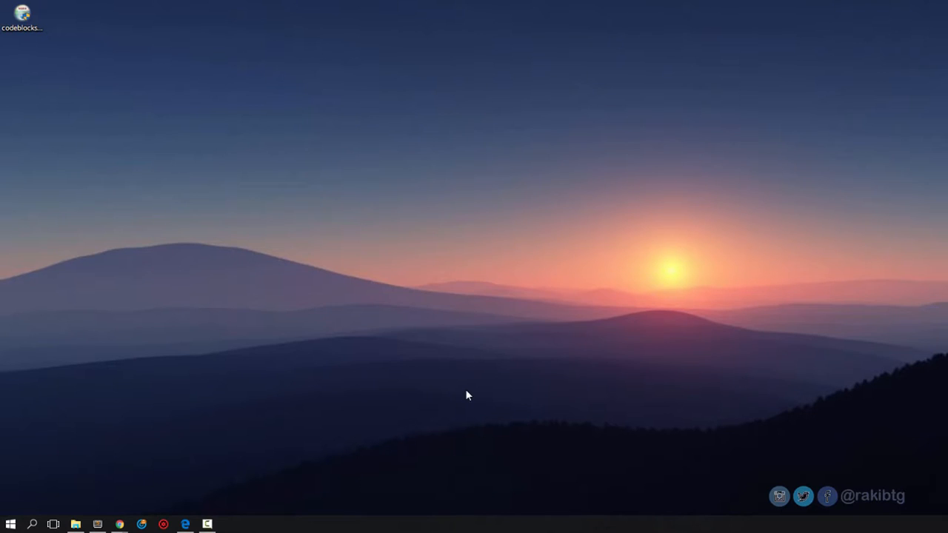
Select GNU GCC Compiler as the default in the auto-detection dialog and confirm it.
{"action": "double_click", "coordinate": [22, 14]}
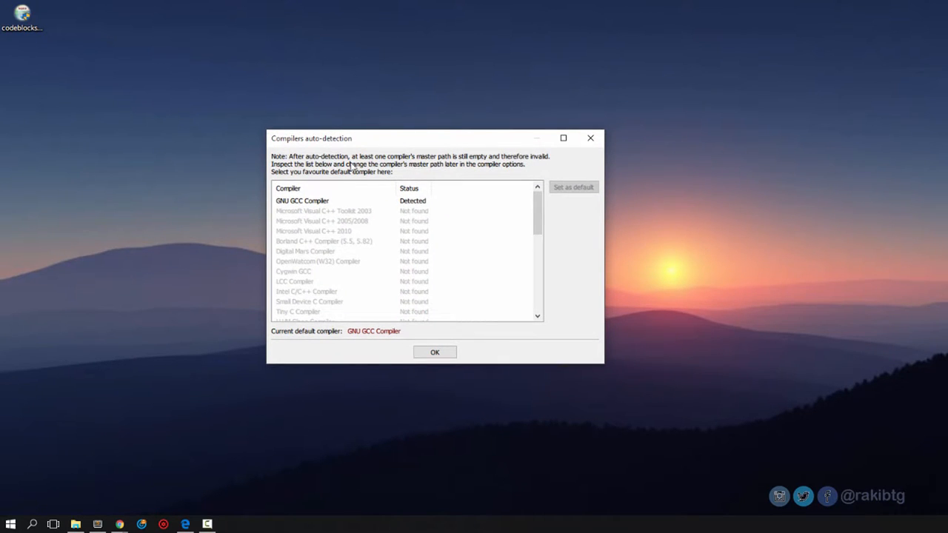
{"action": "left_click", "coordinate": [302, 201]}
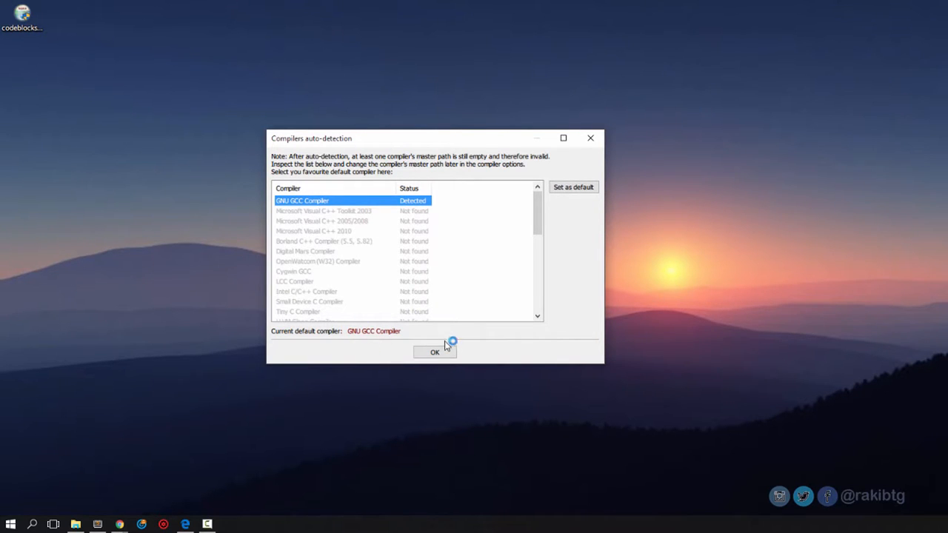
{"action": "left_click", "coordinate": [436, 352]}
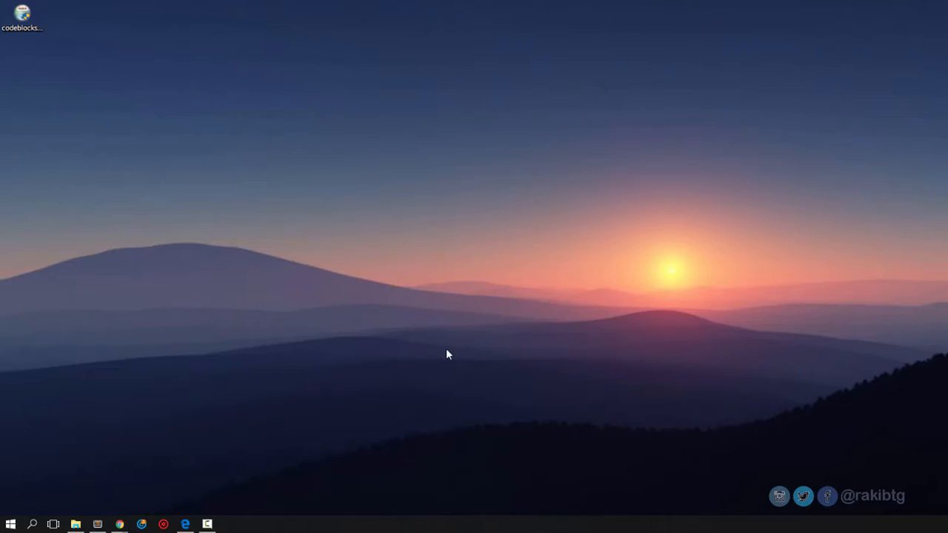
Choose 'Yes, associate Code::Blocks with C/C++ file types' and confirm the association.
{"action": "double_click", "coordinate": [22, 13]}
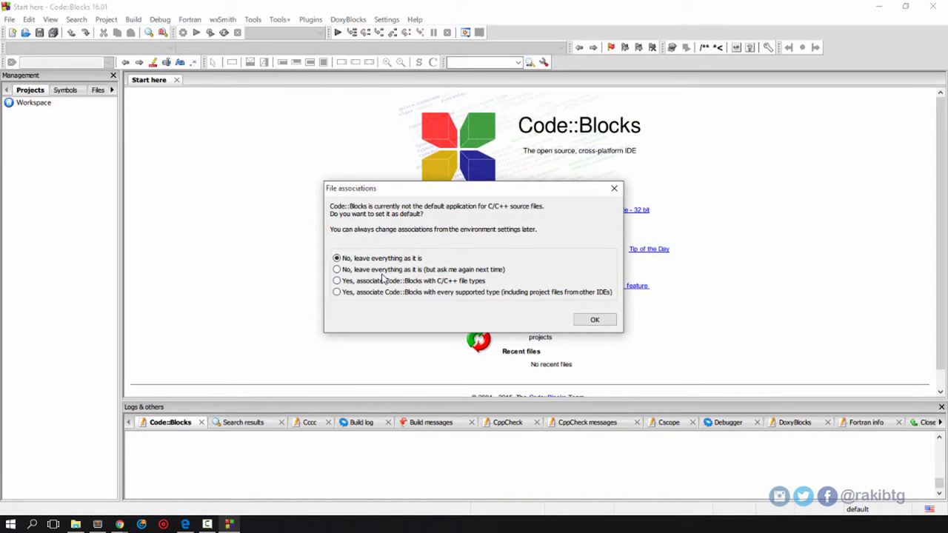
{"action": "left_click", "coordinate": [336, 281]}
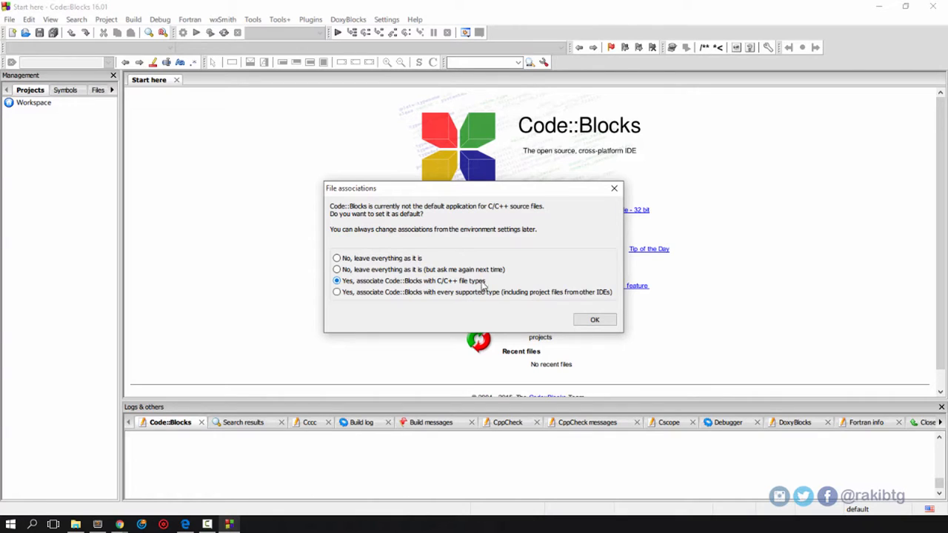
{"action": "left_click", "coordinate": [596, 320]}
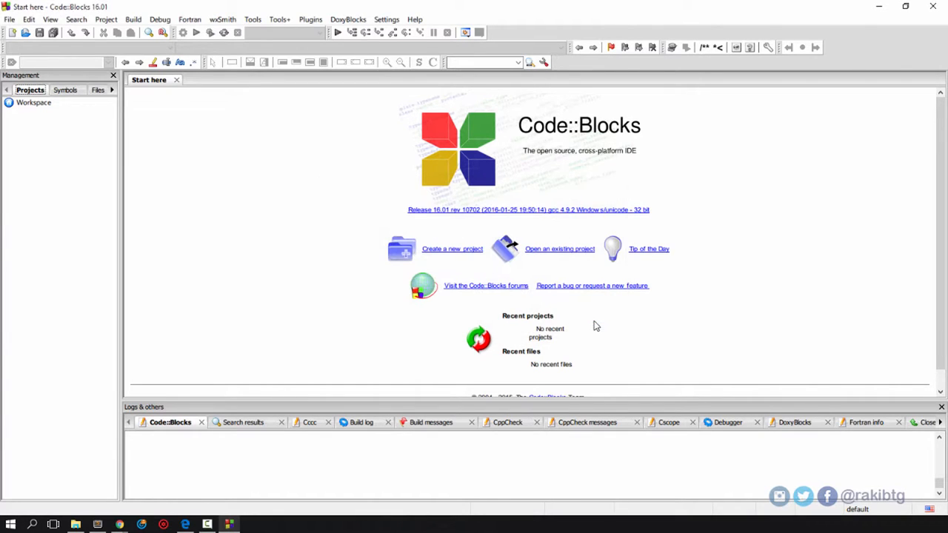
{"action": "mouse_move", "coordinate": [377, 110]}
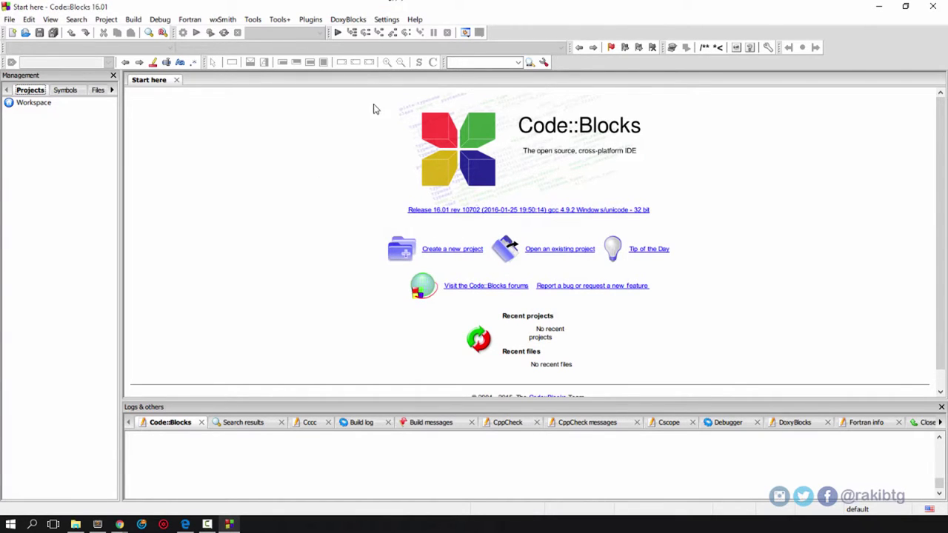
{"action": "mouse_move", "coordinate": [433, 260]}
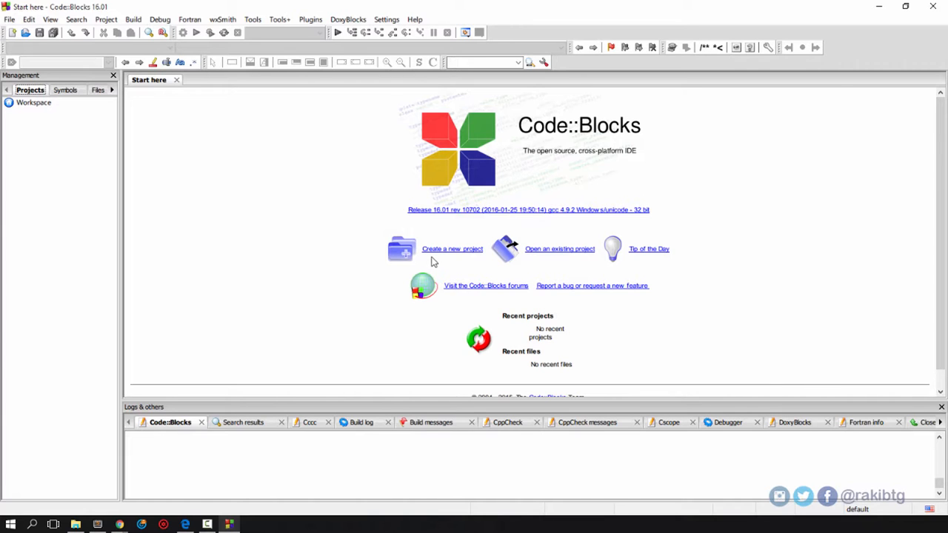
{"action": "mouse_move", "coordinate": [442, 259]}
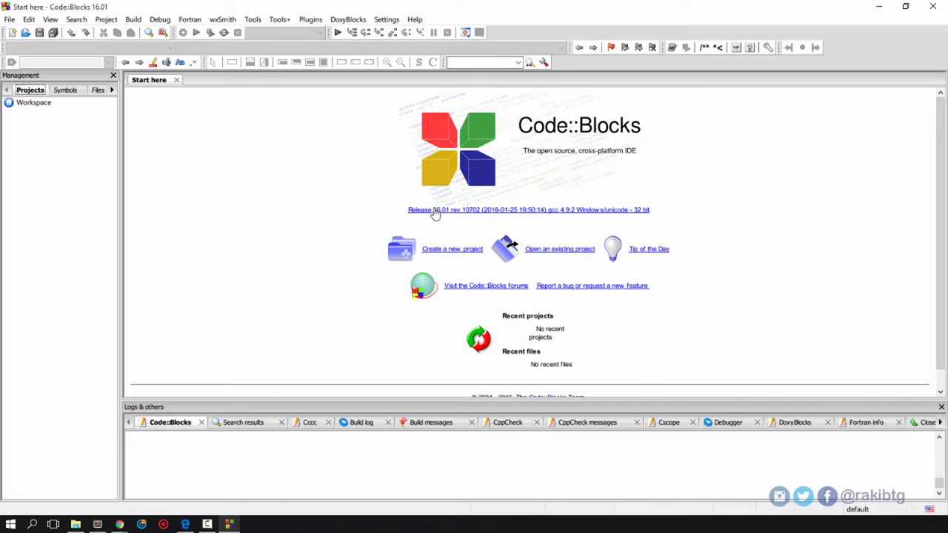
Browse the File and View menus, ending on the File > New submenu of creatable items.
{"action": "left_click", "coordinate": [9, 19]}
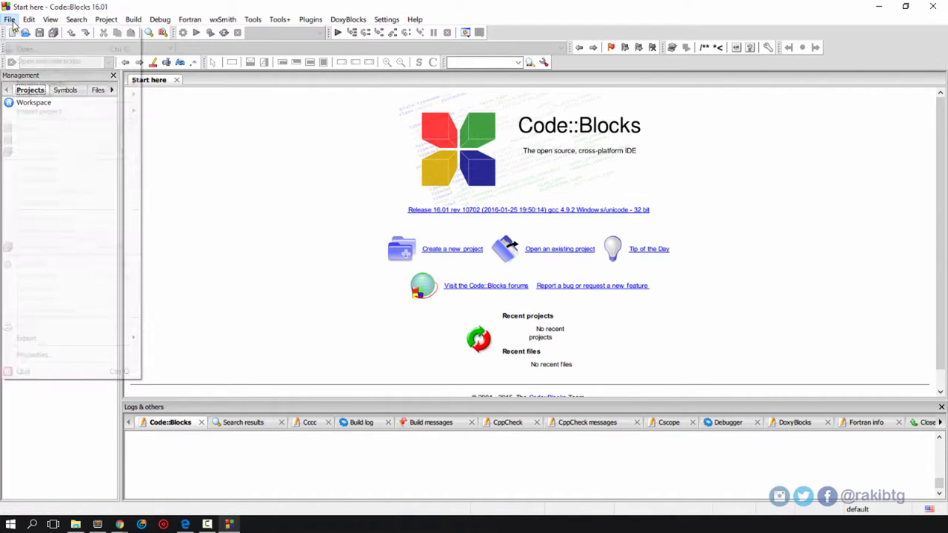
{"action": "left_click", "coordinate": [9, 18]}
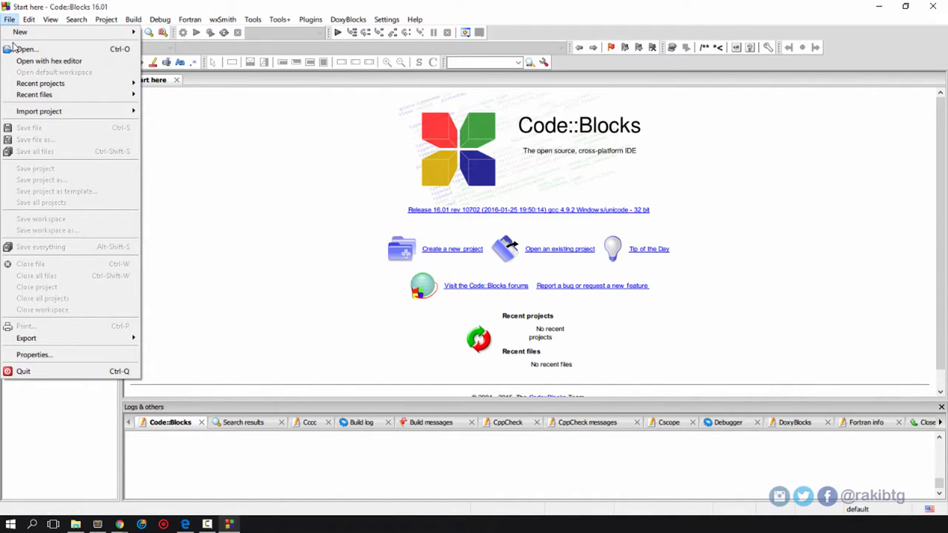
{"action": "left_click", "coordinate": [57, 19]}
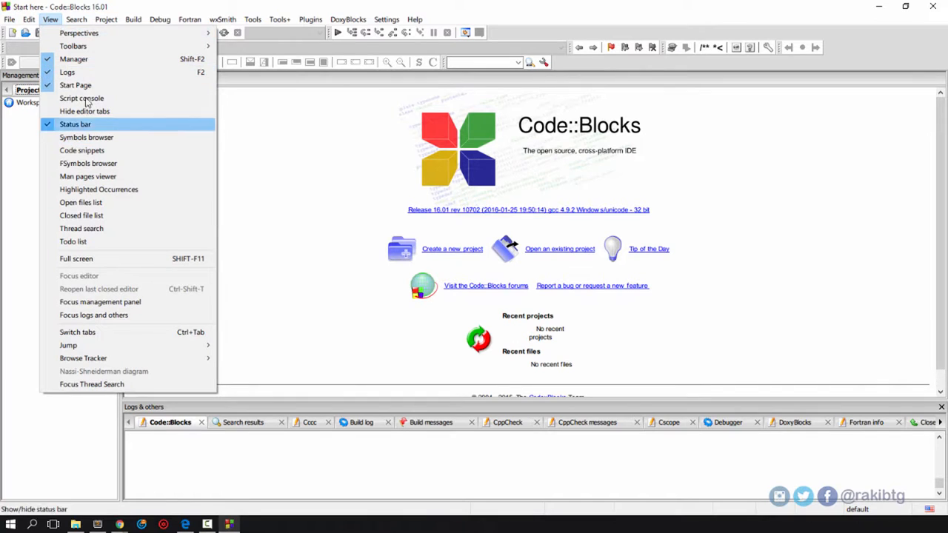
{"action": "left_click", "coordinate": [15, 18]}
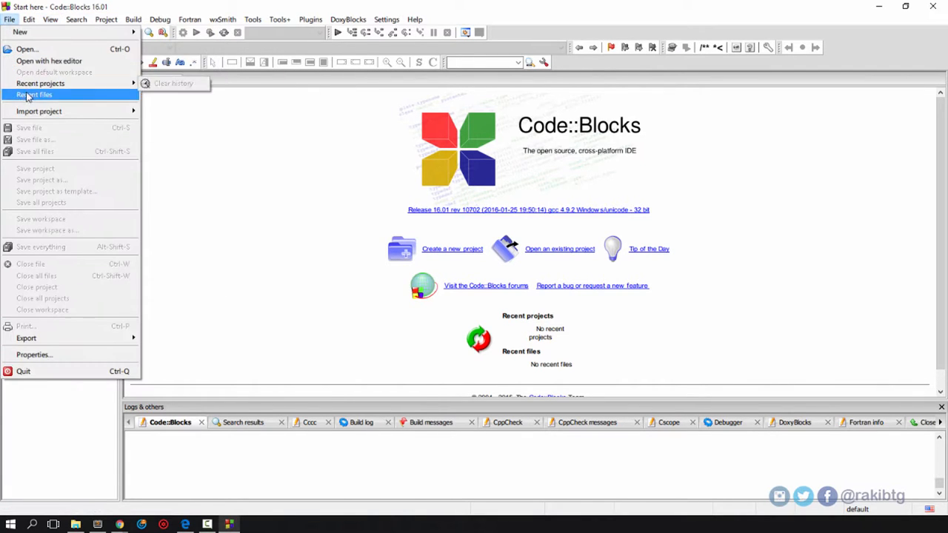
{"action": "left_click", "coordinate": [30, 32]}
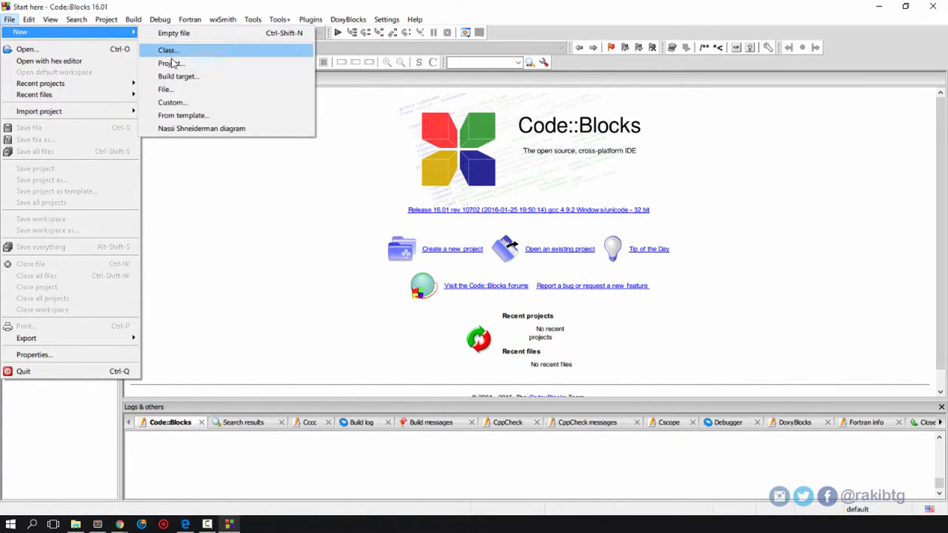
{"action": "mouse_move", "coordinate": [327, 227]}
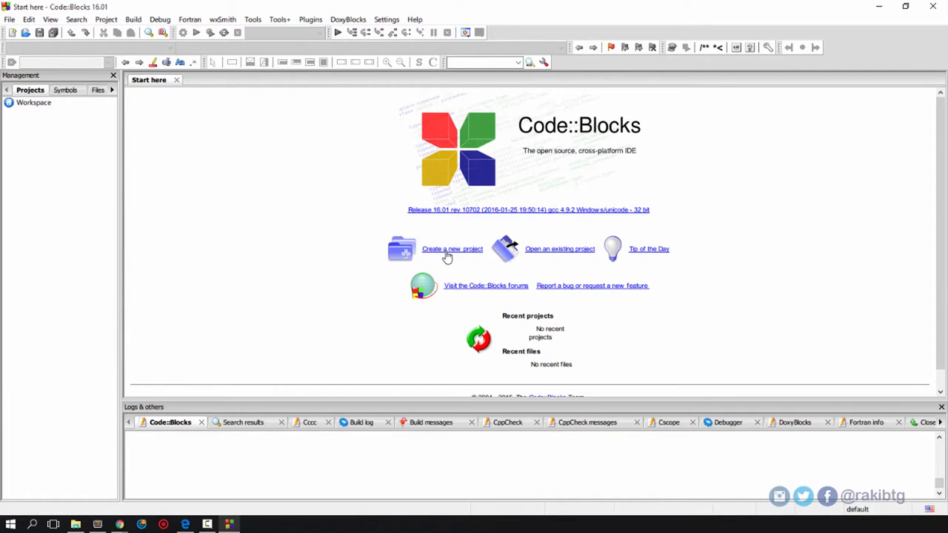
Start a new Console application project with C++ as the language.
{"action": "left_click", "coordinate": [453, 249]}
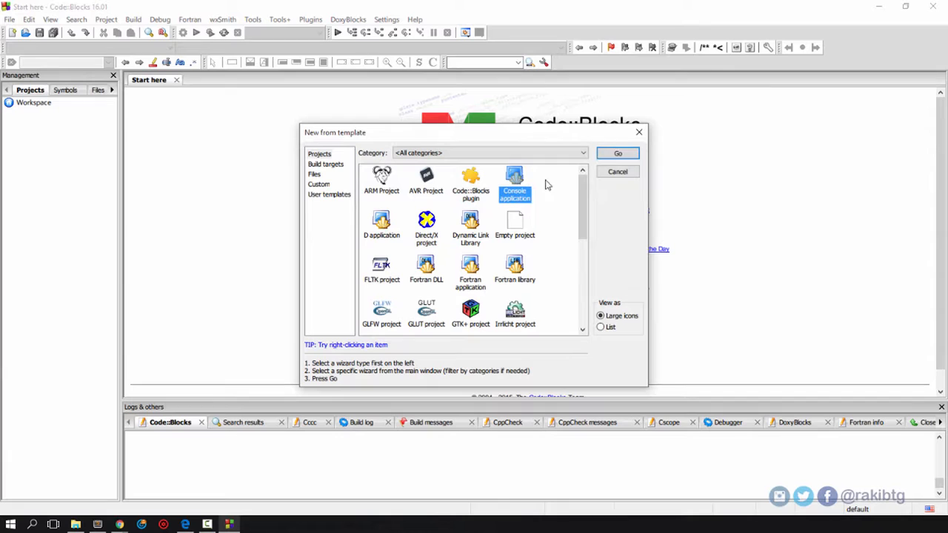
{"action": "left_click", "coordinate": [618, 152]}
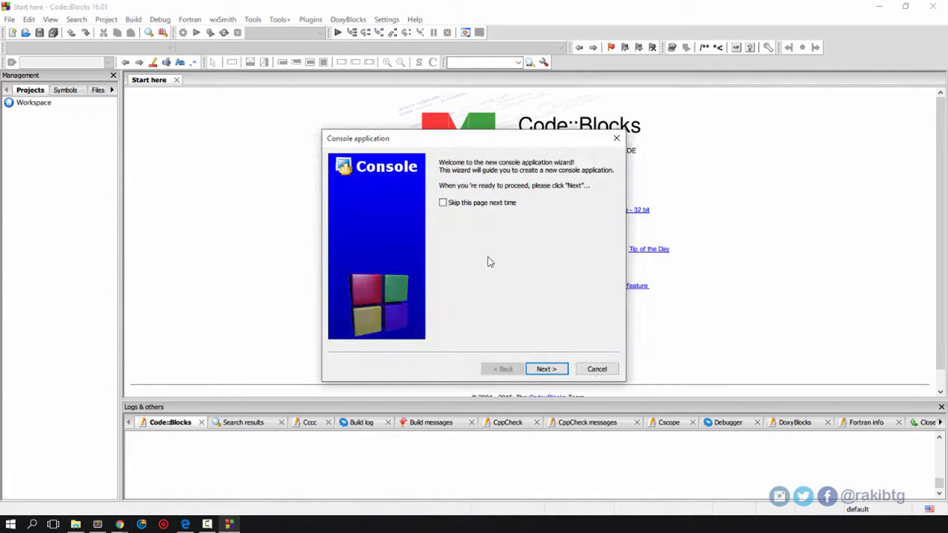
{"action": "left_click", "coordinate": [546, 367]}
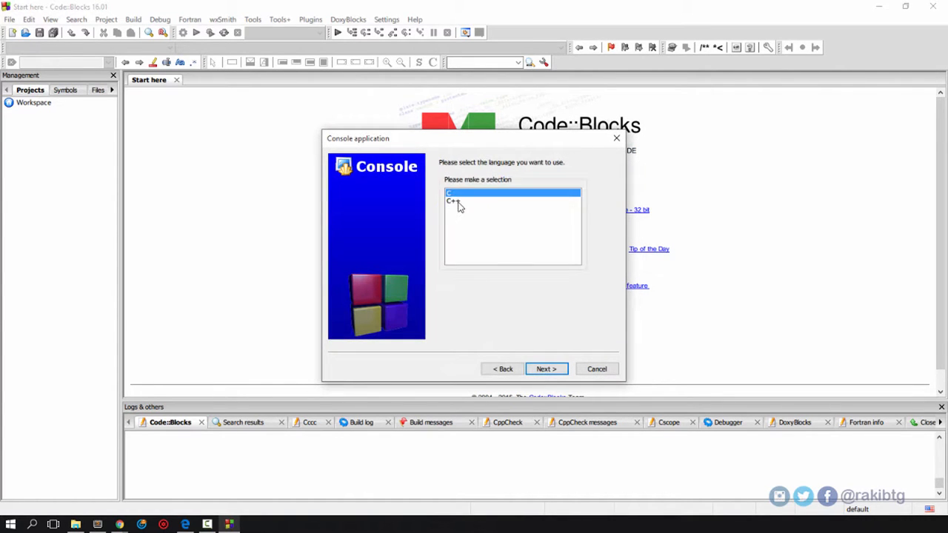
{"action": "left_click", "coordinate": [545, 368]}
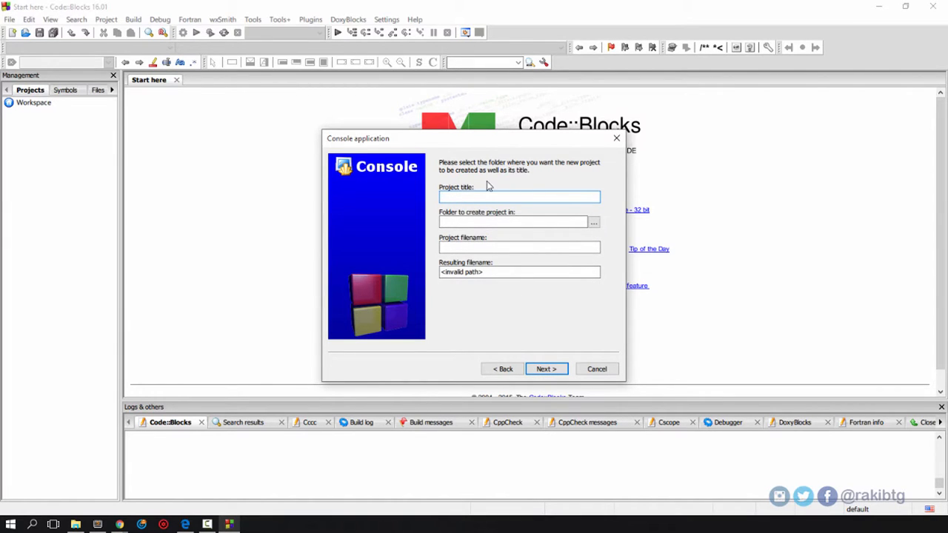
Title the project TestCpp, set its folder to Desktop\TestCPP and continue to compiler settings.
{"action": "type", "text": "TestC"}
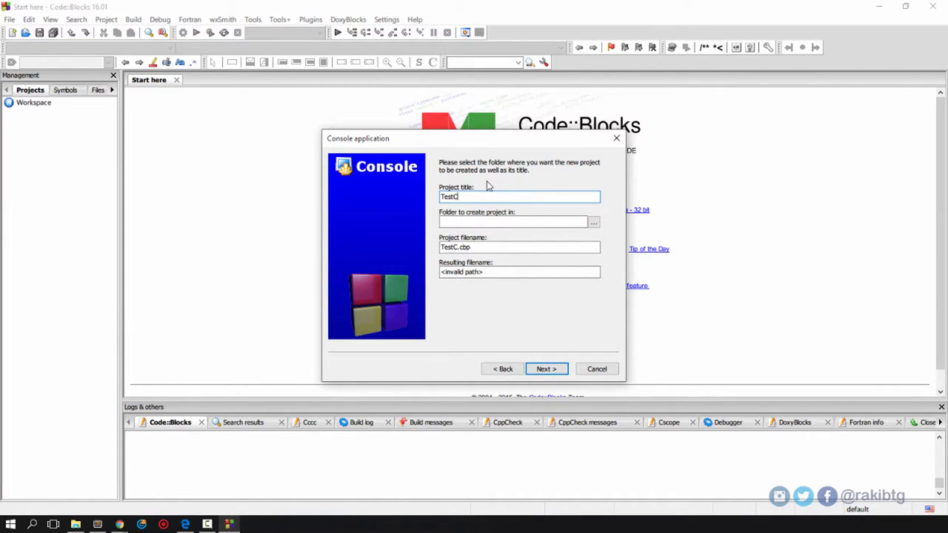
{"action": "type", "text": "pp"}
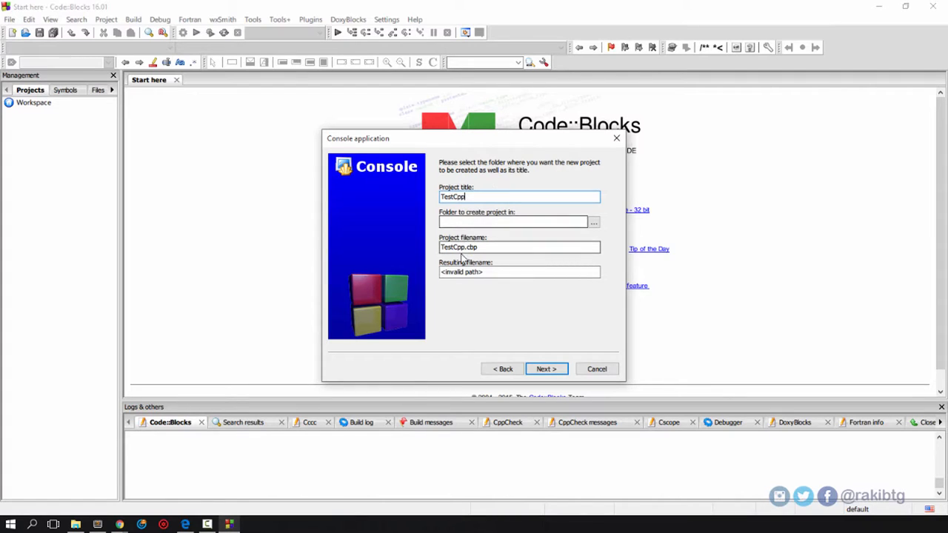
{"action": "left_click", "coordinate": [492, 246]}
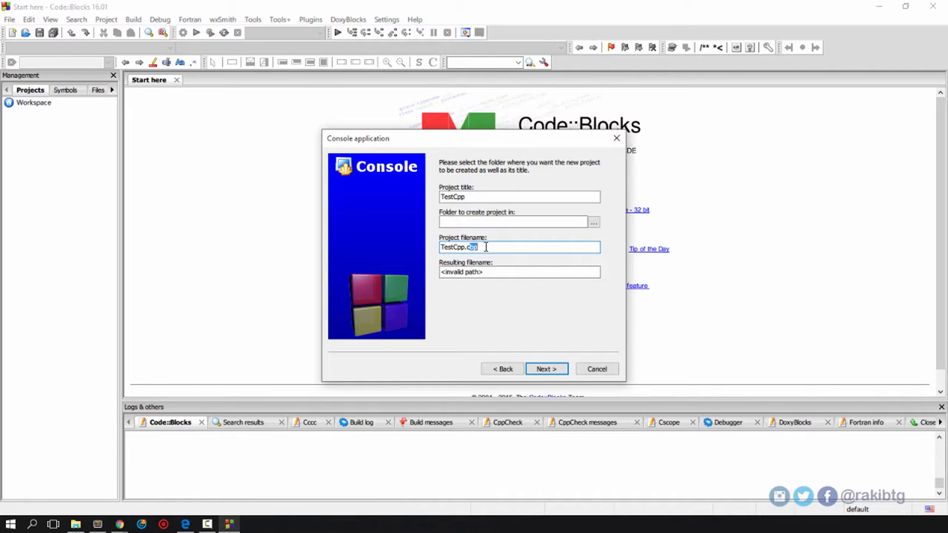
{"action": "left_click", "coordinate": [593, 222]}
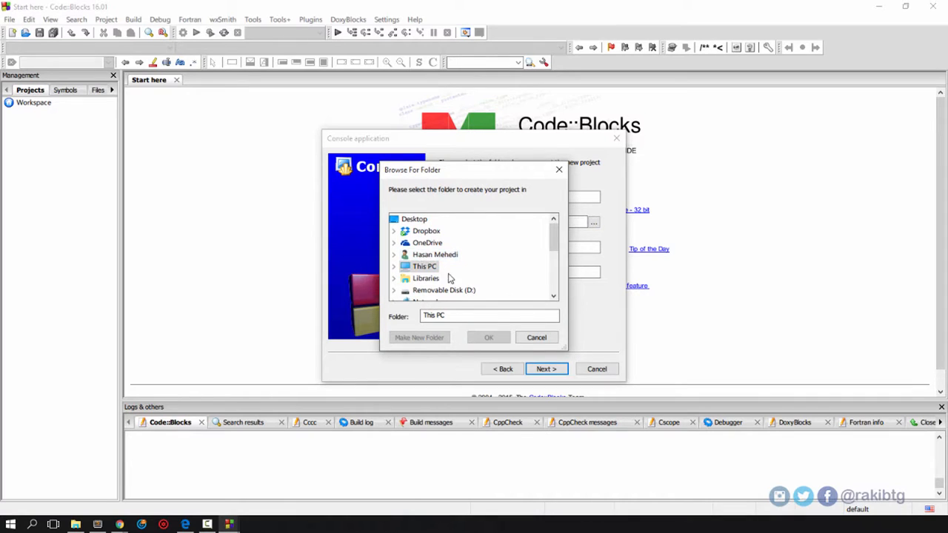
{"action": "left_click", "coordinate": [414, 219]}
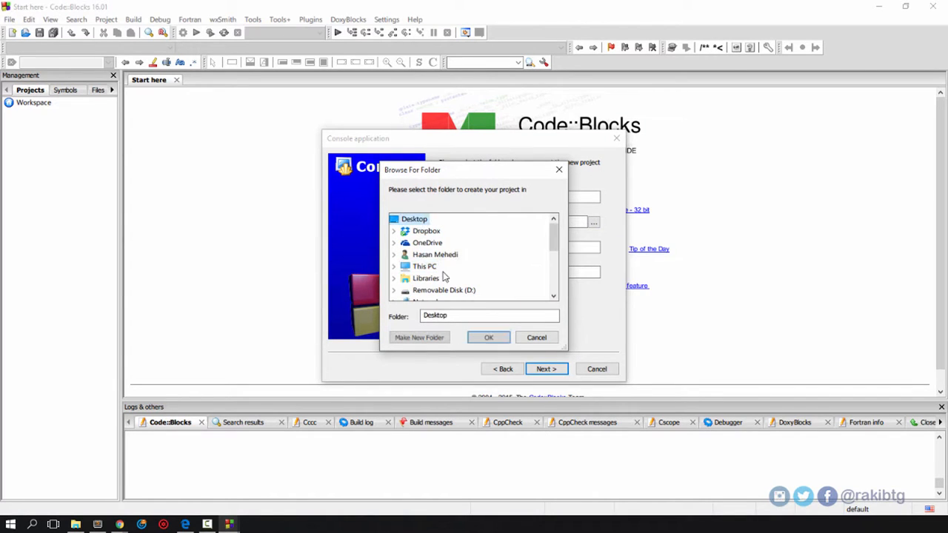
{"action": "left_click", "coordinate": [489, 338]}
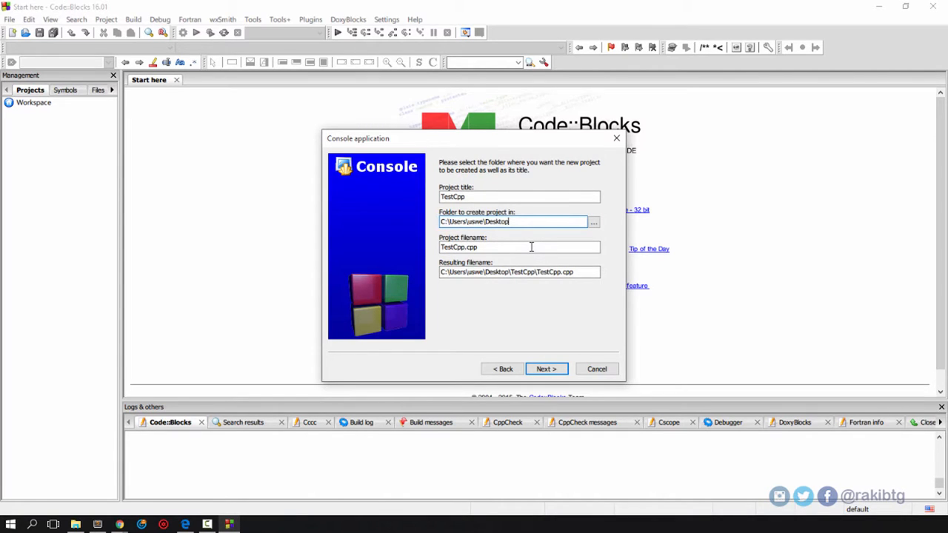
{"action": "type", "text": "\\TestCPP"}
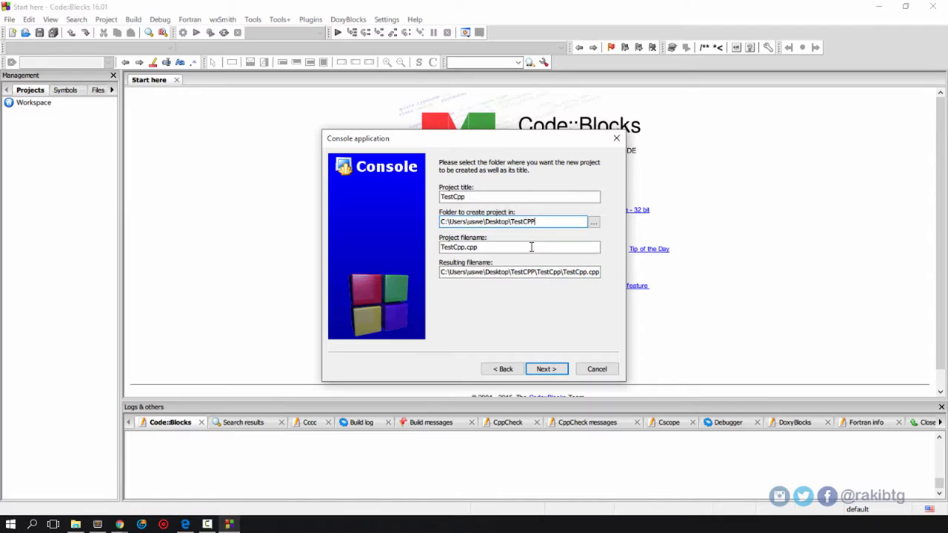
{"action": "mouse_move", "coordinate": [551, 347]}
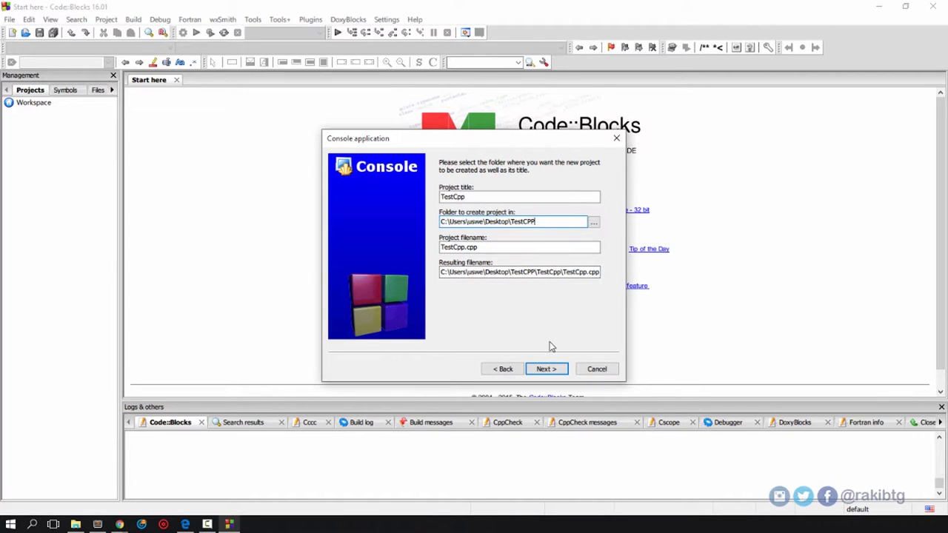
{"action": "left_click", "coordinate": [545, 369]}
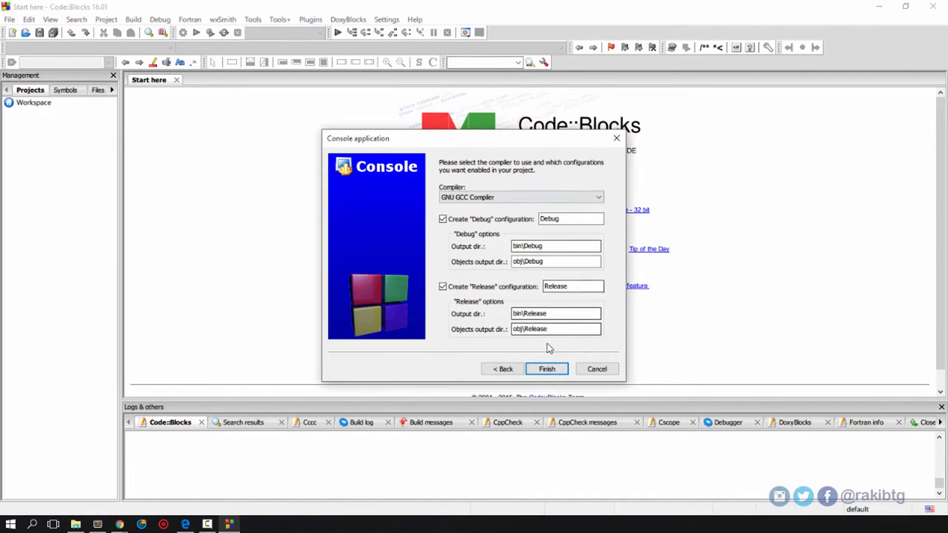
Finish the TestCpp project wizard and open main.cpp from the Sources folder.
{"action": "left_click", "coordinate": [546, 369]}
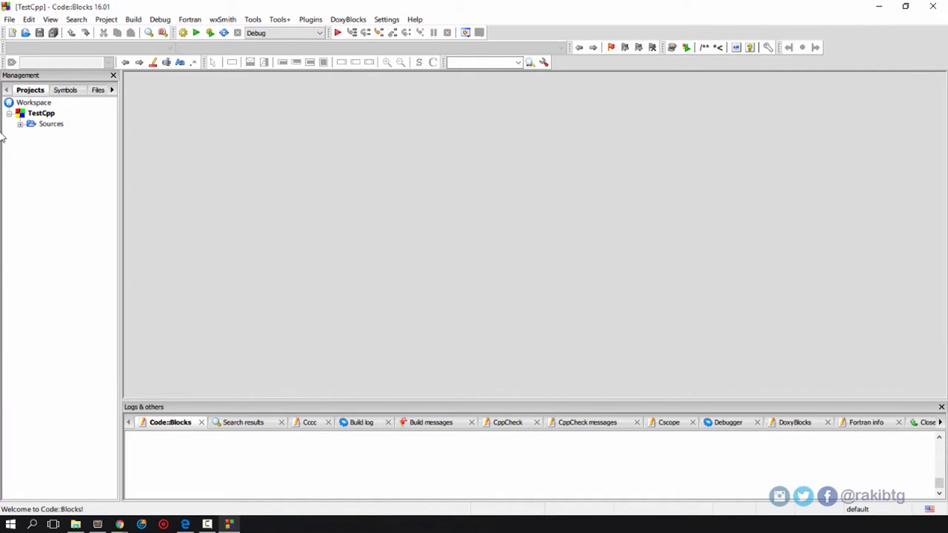
{"action": "left_click", "coordinate": [28, 124]}
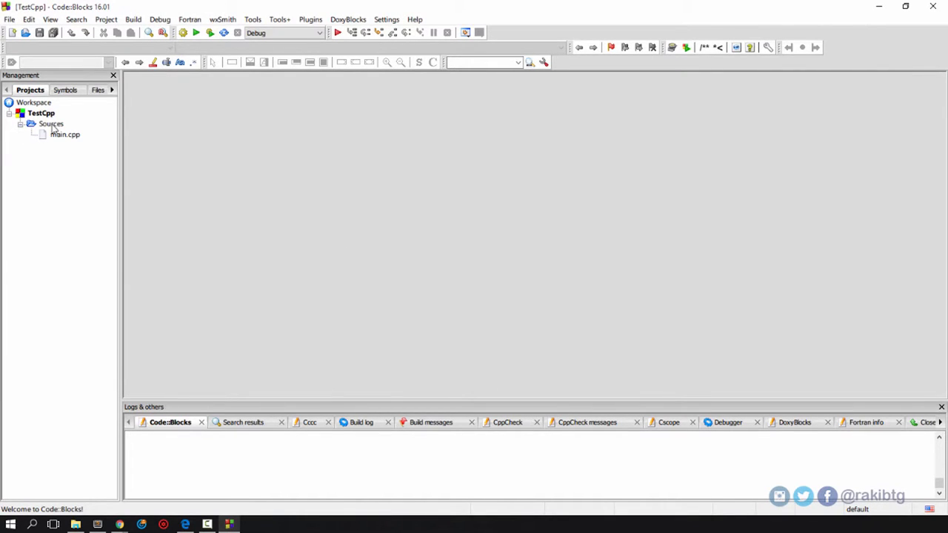
{"action": "double_click", "coordinate": [65, 135]}
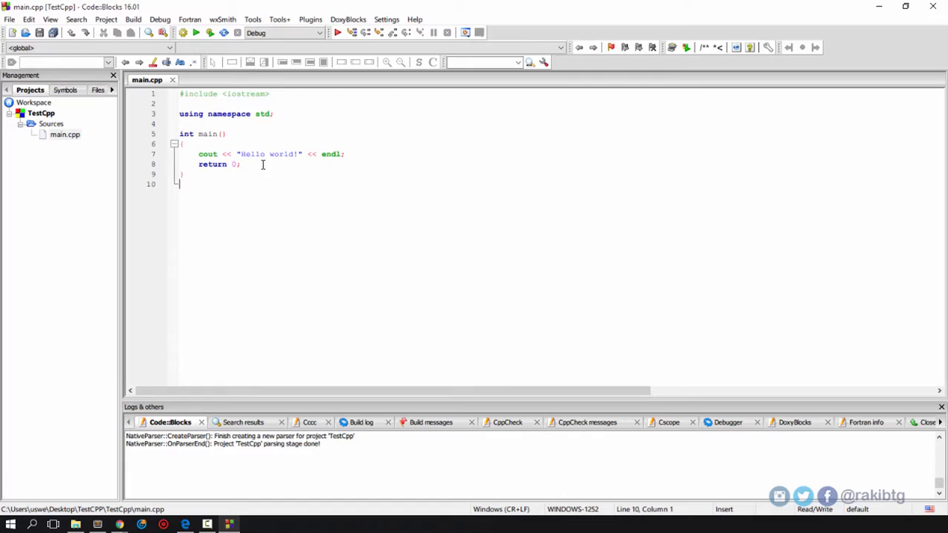
{"action": "mouse_move", "coordinate": [282, 157]}
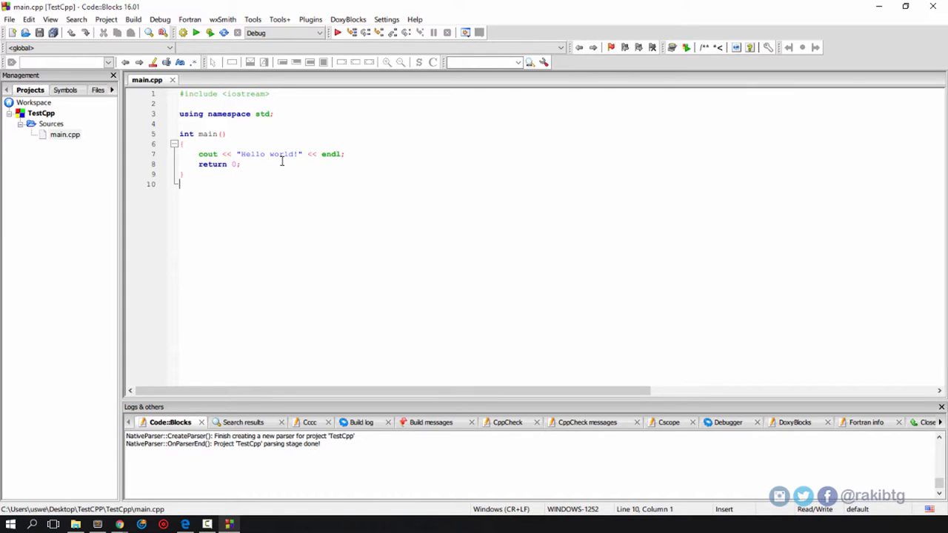
Replace main's int return type with void.
{"action": "double_click", "coordinate": [185, 133]}
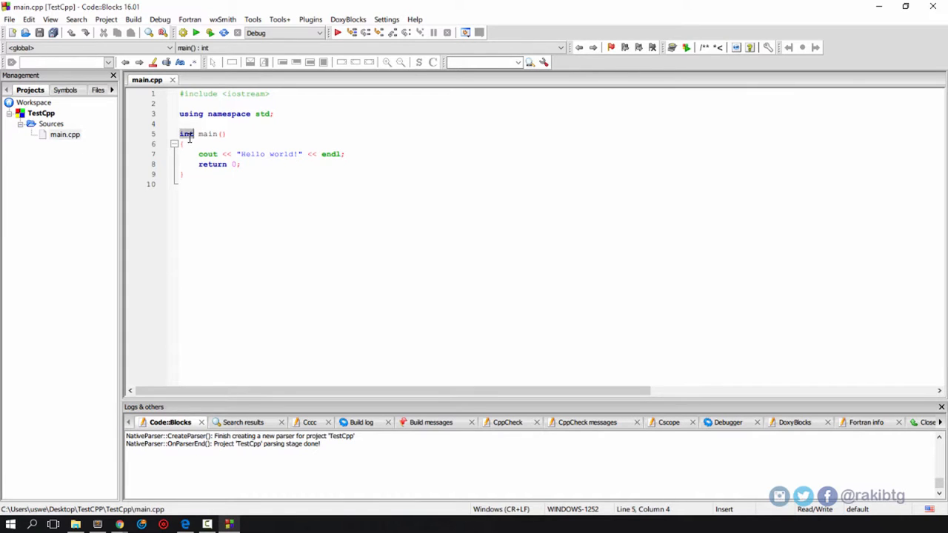
{"action": "type", "text": "void"}
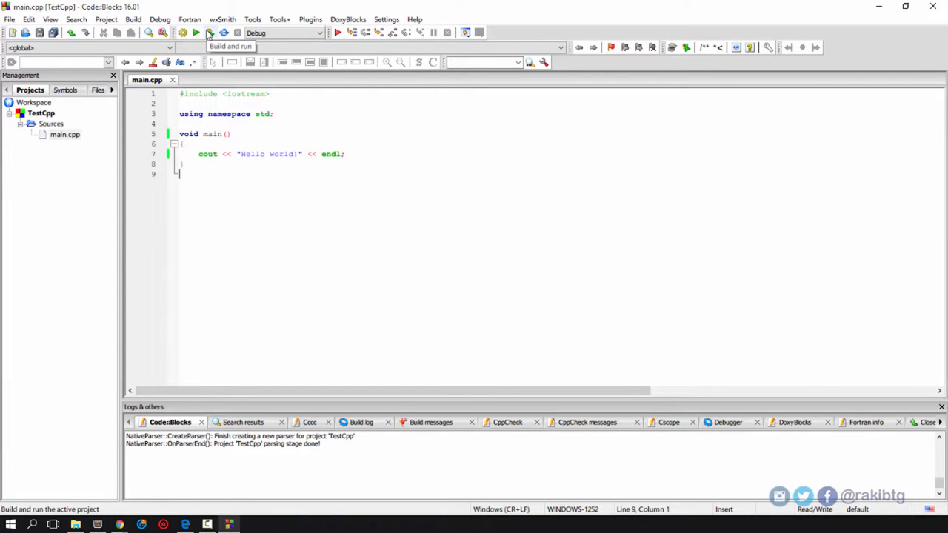
Build and run, hit the '::main' must return 'int' error on line 5, and select void to fix it.
{"action": "left_click", "coordinate": [210, 33]}
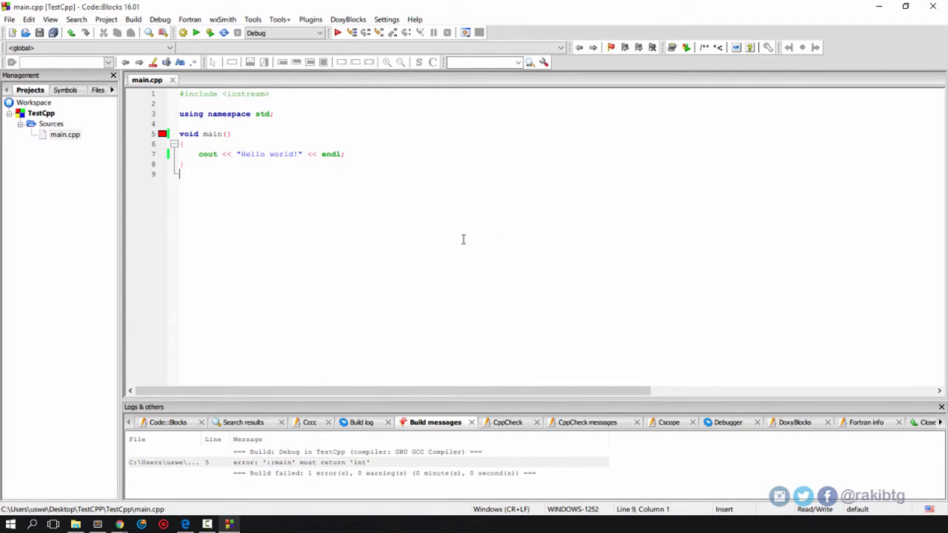
{"action": "mouse_move", "coordinate": [306, 346]}
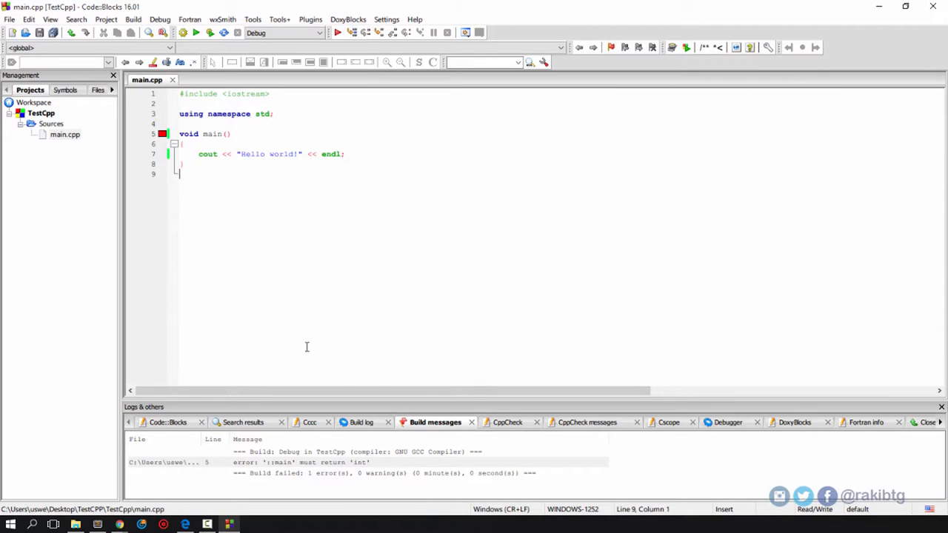
{"action": "left_click", "coordinate": [299, 462]}
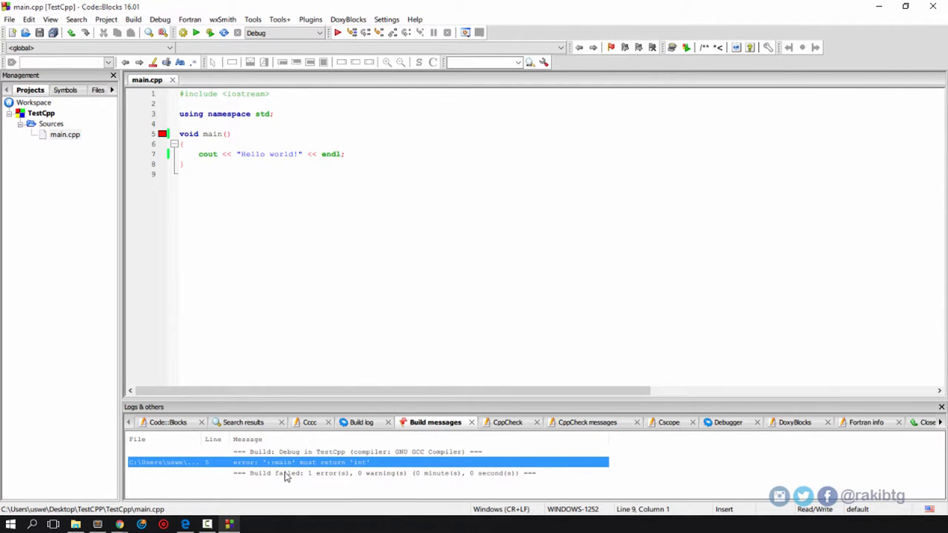
{"action": "mouse_move", "coordinate": [289, 477]}
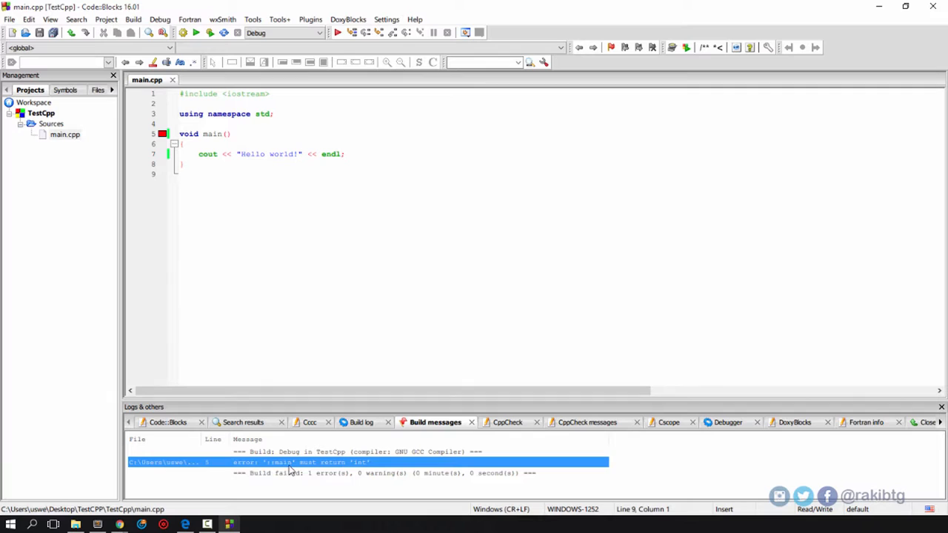
{"action": "double_click", "coordinate": [188, 134]}
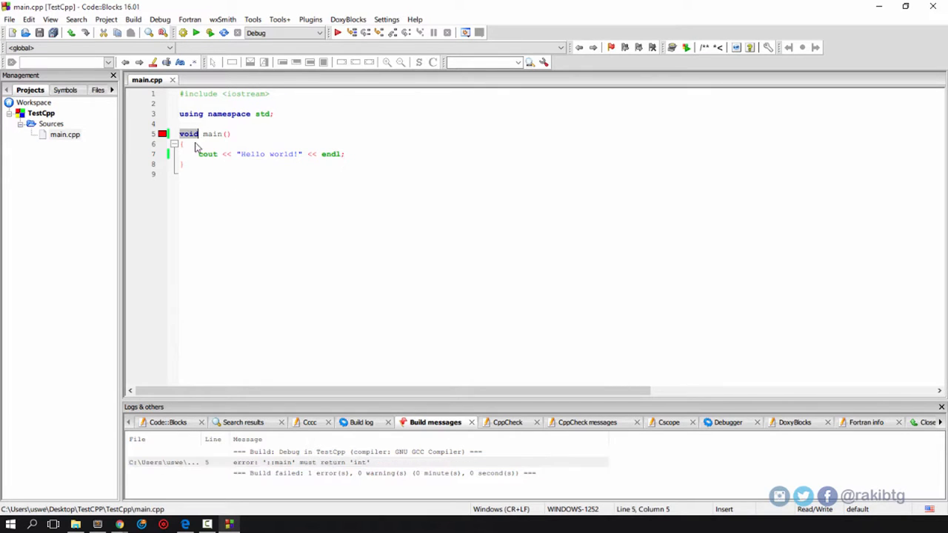
Change main back to int main() and add return 0; after the Hello world output.
{"action": "type", "text": "int"}
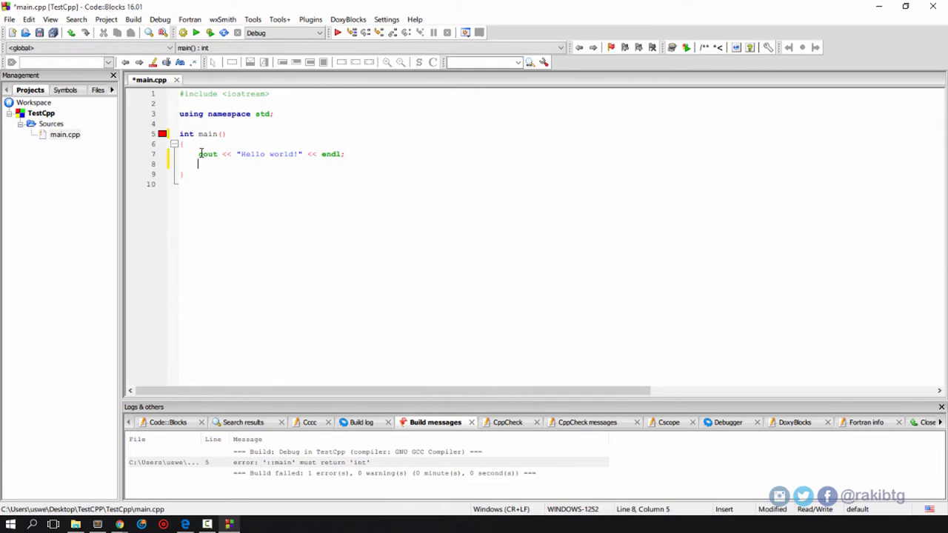
{"action": "type", "text": "re"}
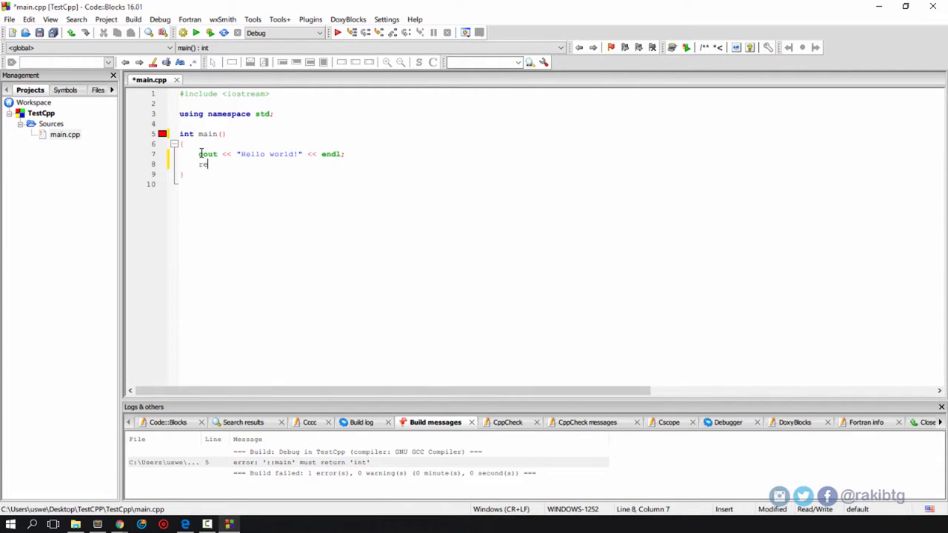
{"action": "type", "text": "turn 0;"}
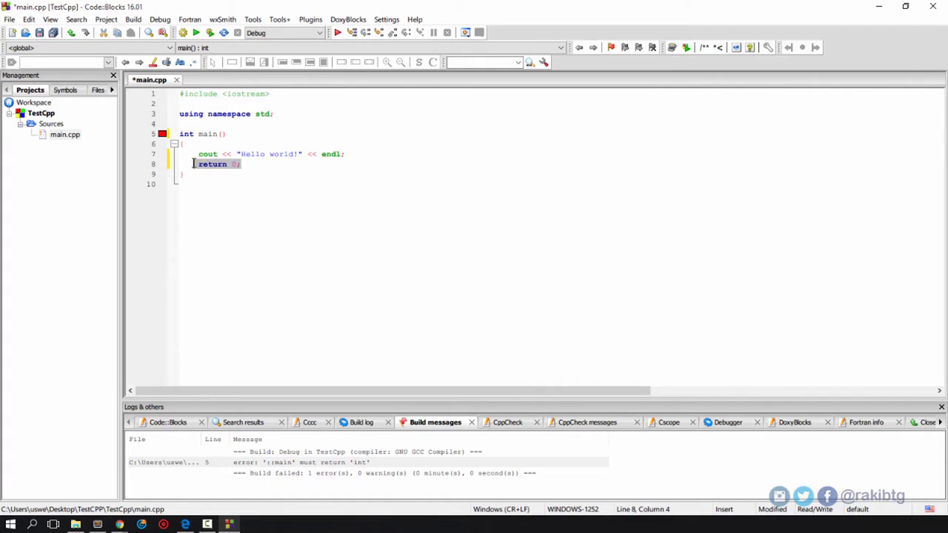
{"action": "left_click", "coordinate": [273, 203]}
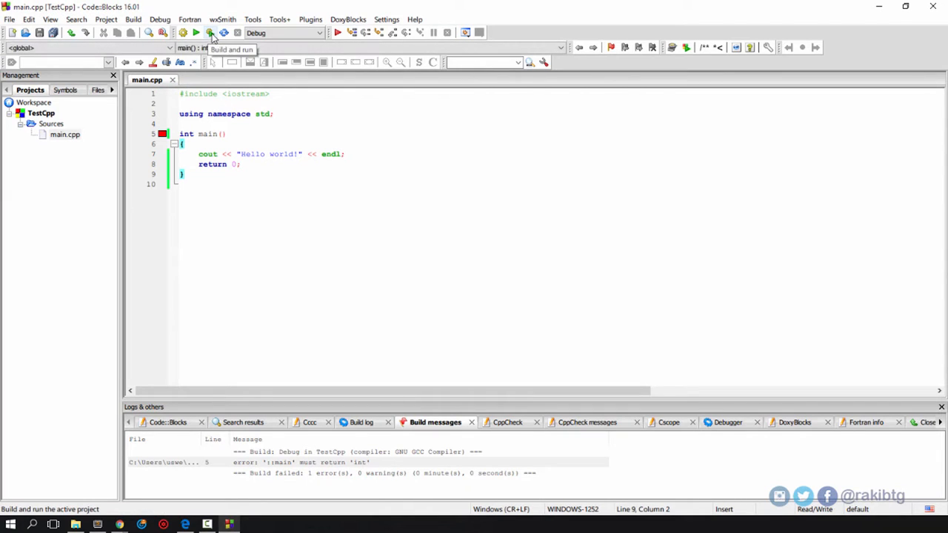
Build and run the corrected program, see Hello world! in the console, and close it.
{"action": "left_click", "coordinate": [212, 33]}
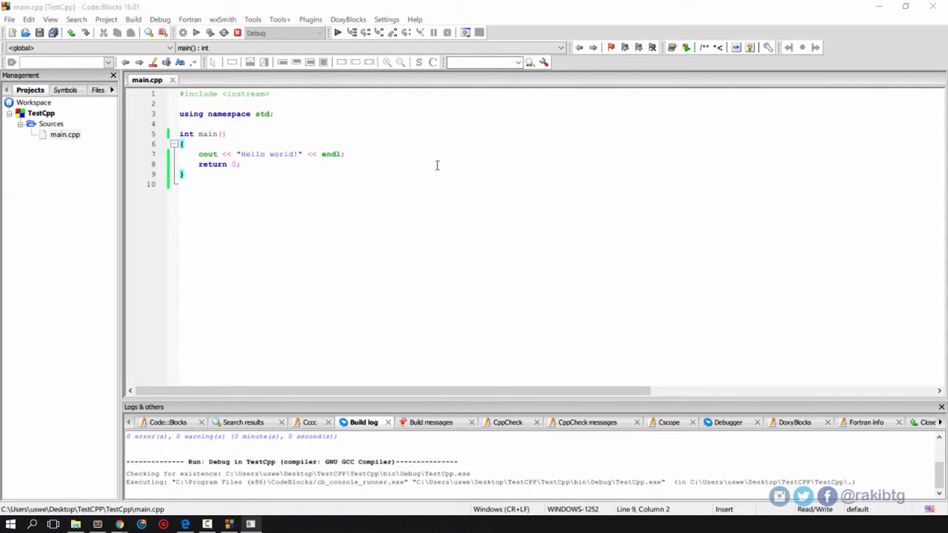
{"action": "left_click", "coordinate": [195, 33]}
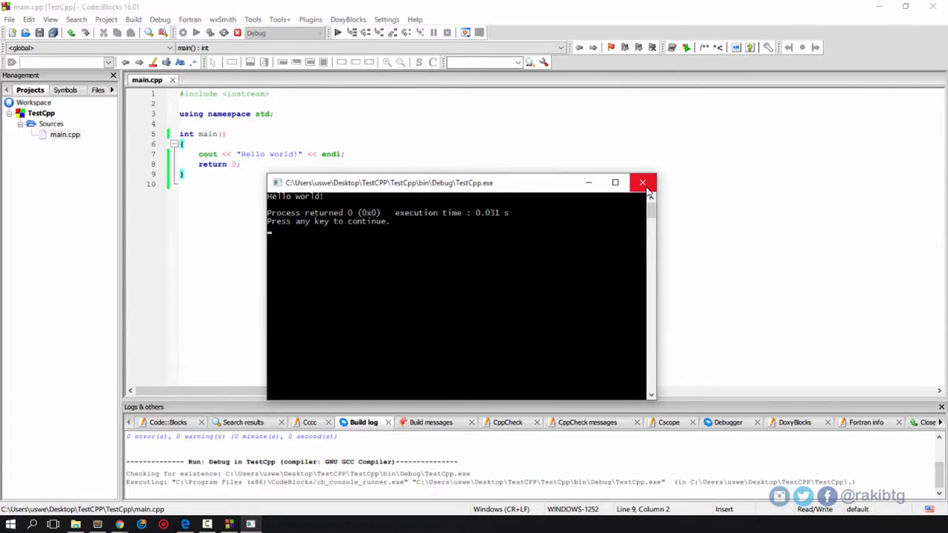
{"action": "left_click", "coordinate": [643, 182]}
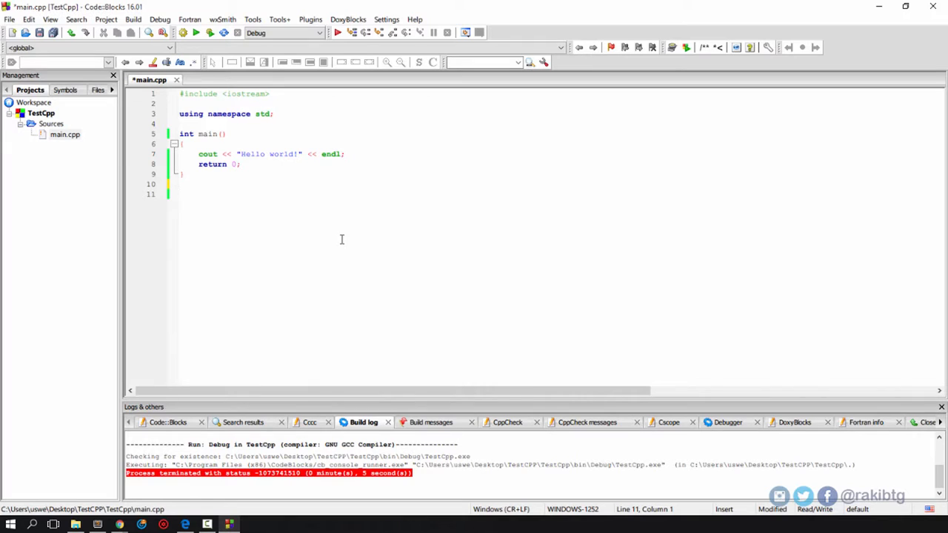
{"action": "type", "text": "@"}
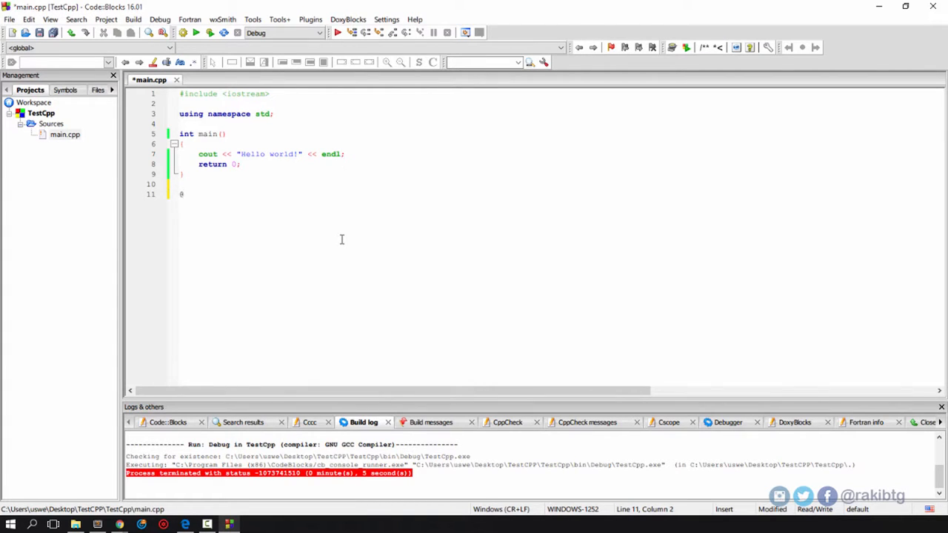
{"action": "type", "text": "rakibtg"}
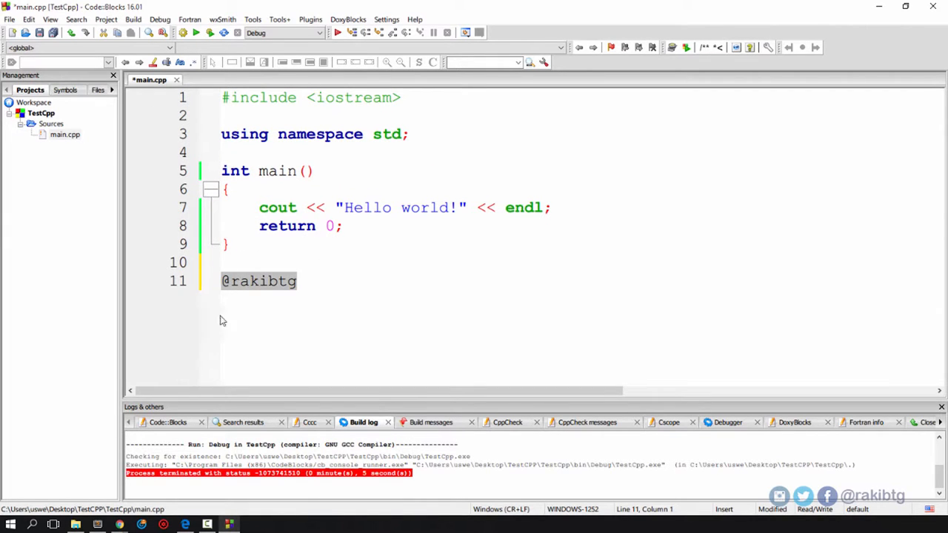
{"action": "left_click", "coordinate": [297, 281]}
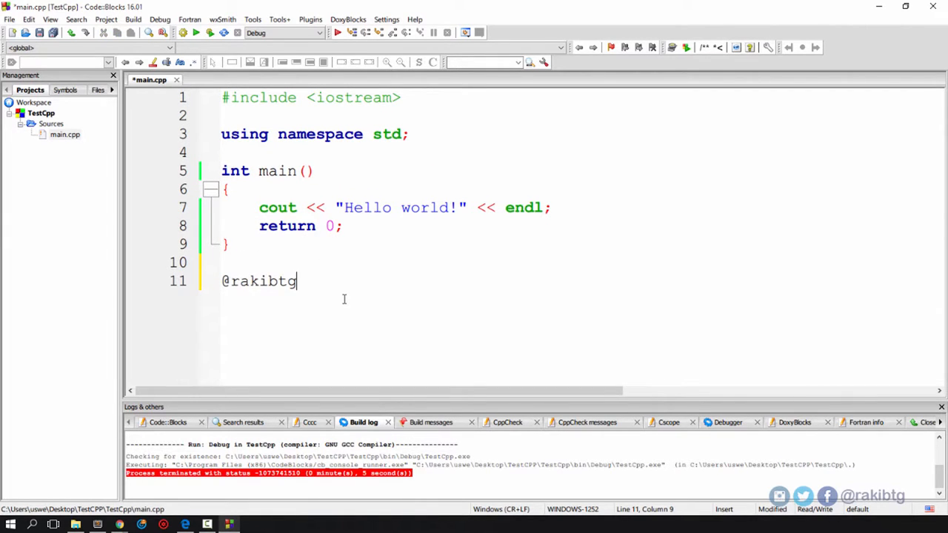
{"action": "type", "text": "\" \""}
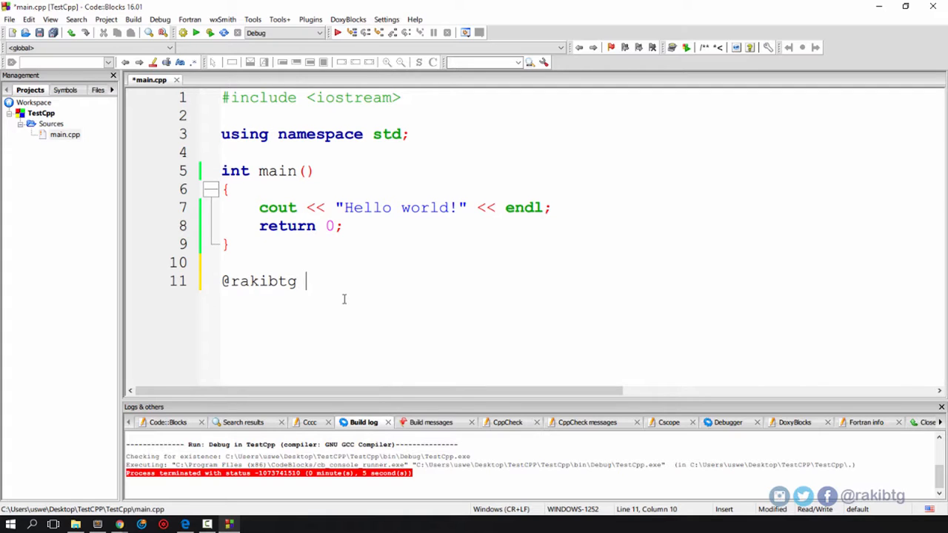